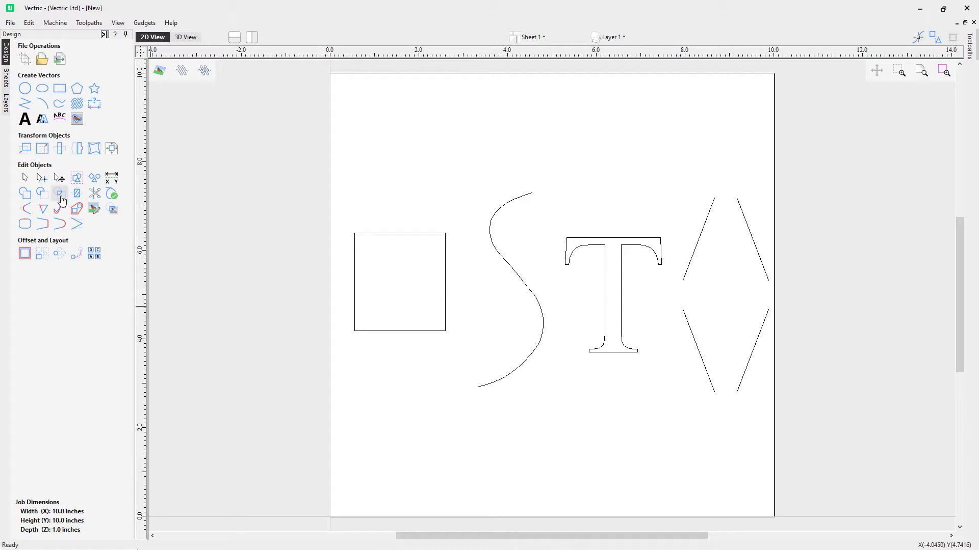
mouse_move(42, 179)
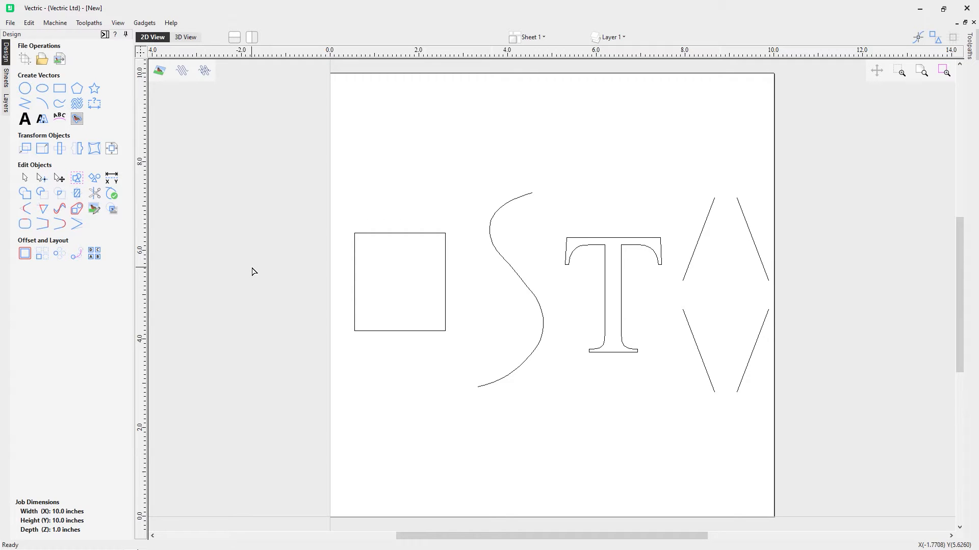
mouse_move(387, 335)
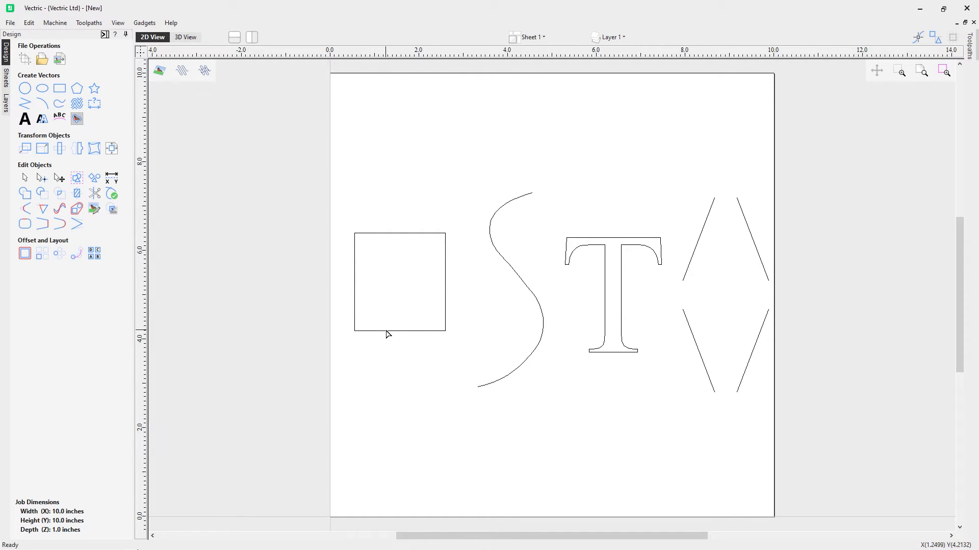
Step: Select the square with the Node Editing tool to display its nodes
left_click(399, 282)
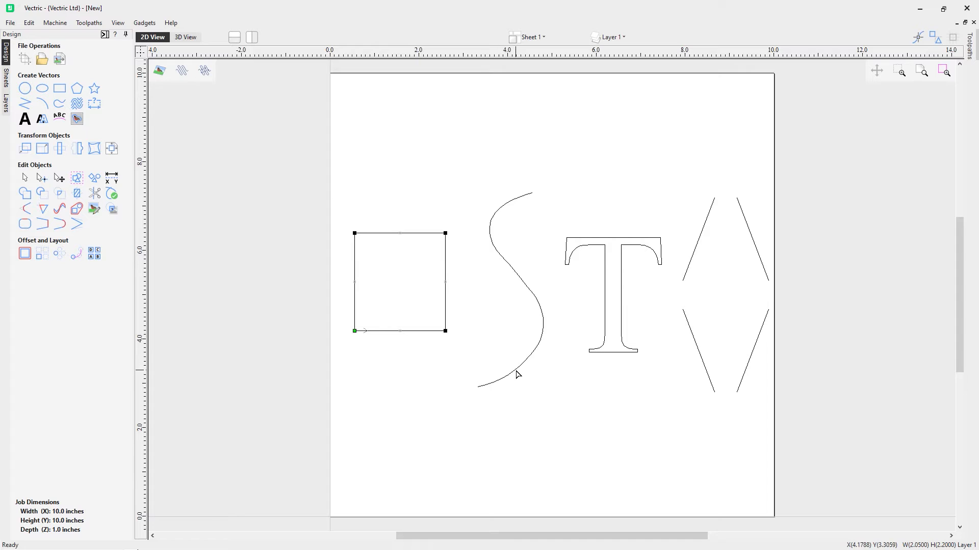
mouse_move(517, 375)
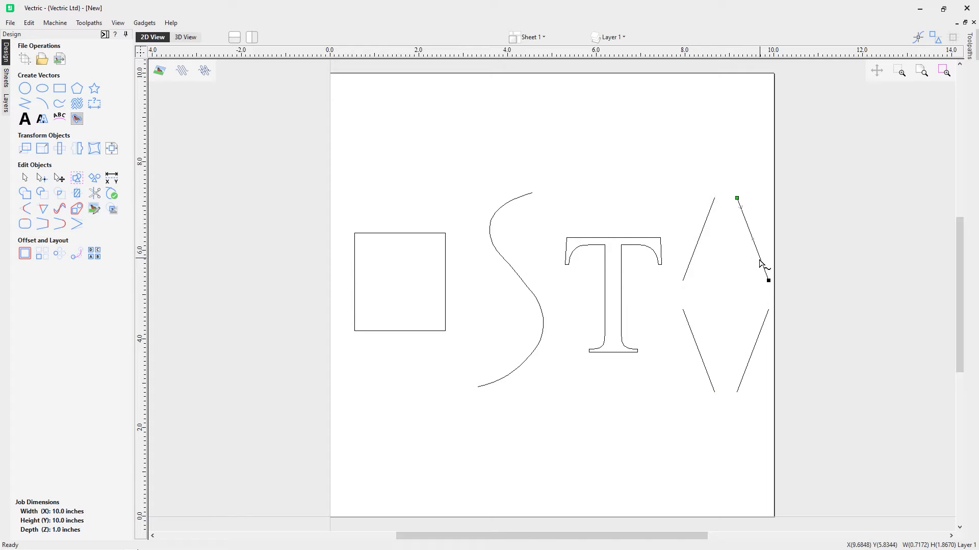
left_click(400, 281)
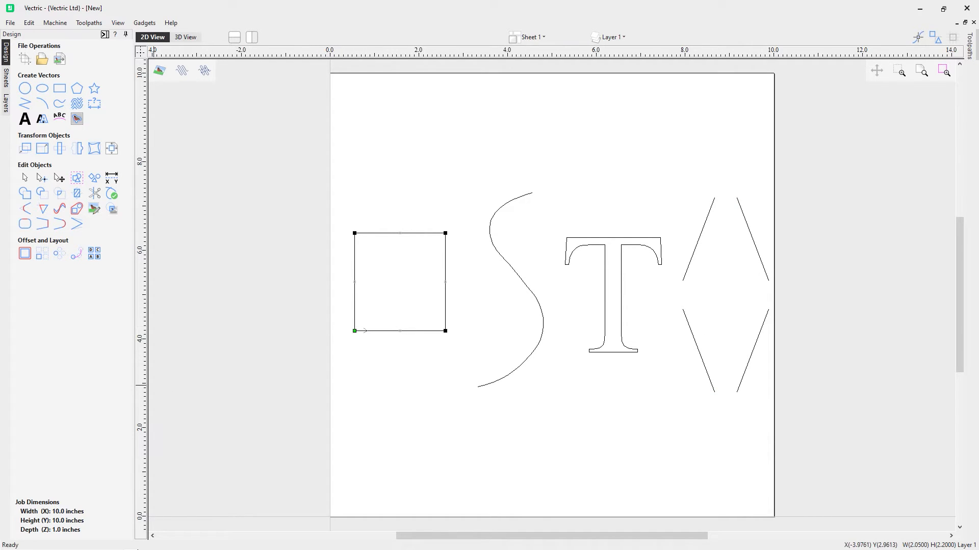
mouse_move(331, 320)
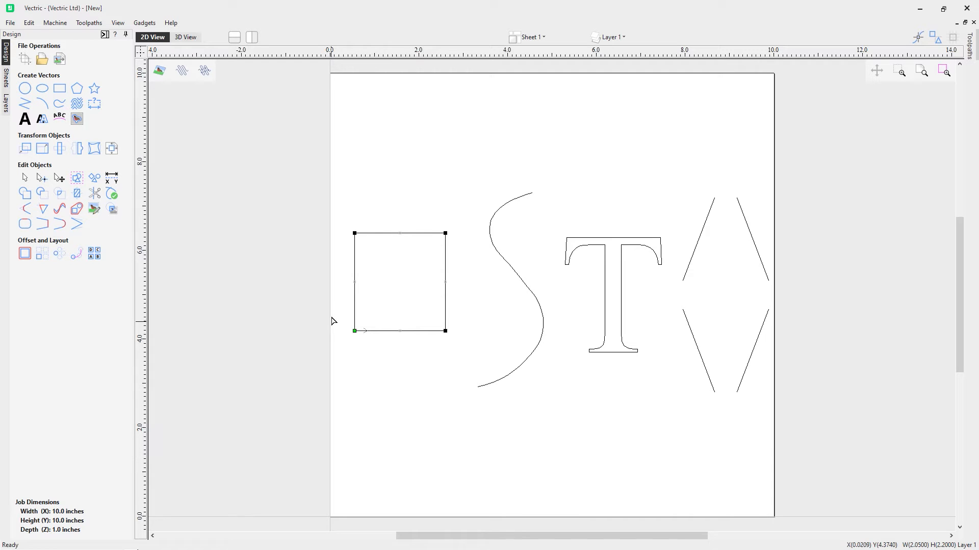
mouse_move(366, 342)
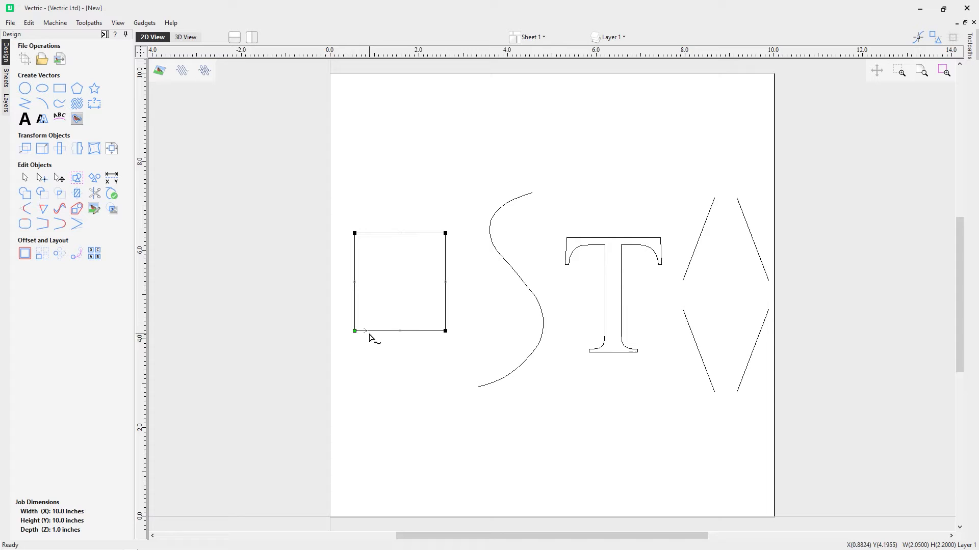
mouse_move(458, 244)
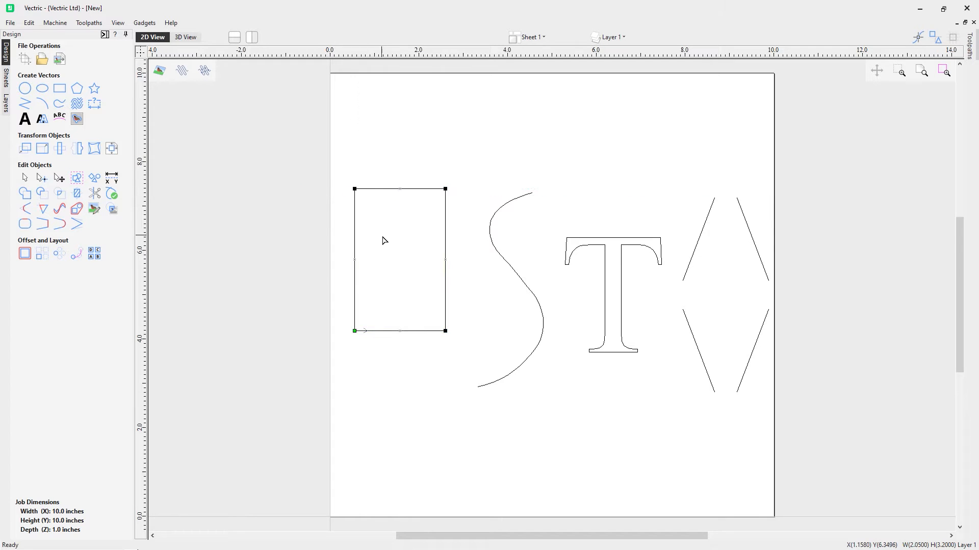
mouse_move(387, 288)
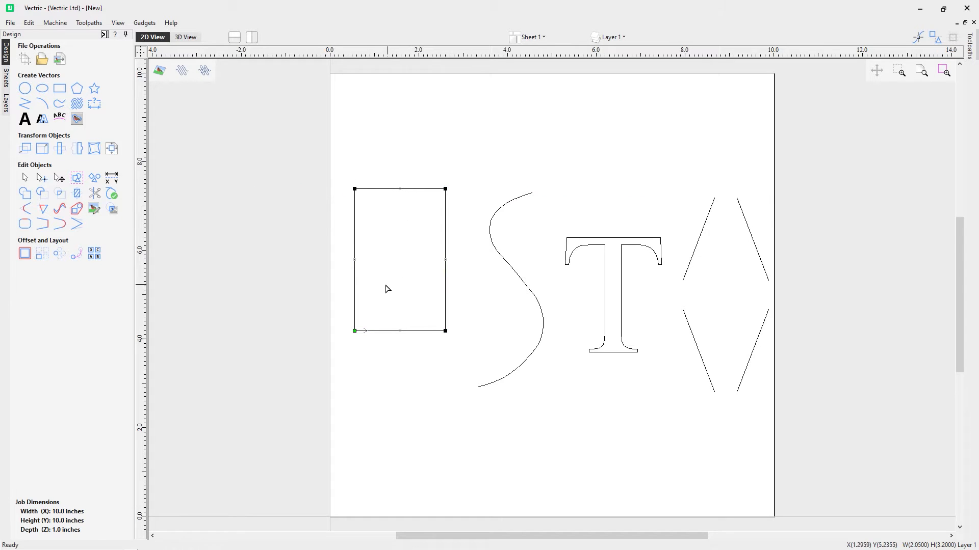
mouse_move(398, 190)
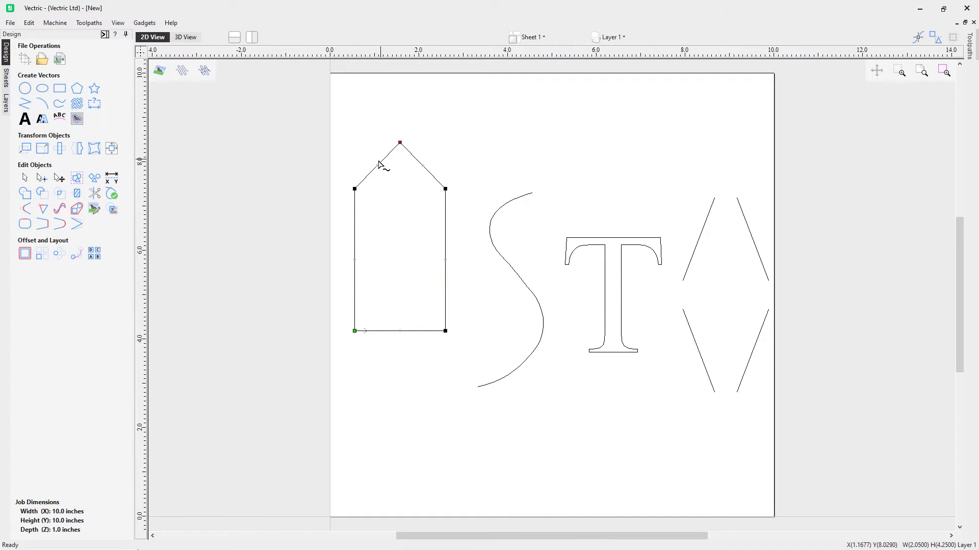
mouse_move(454, 197)
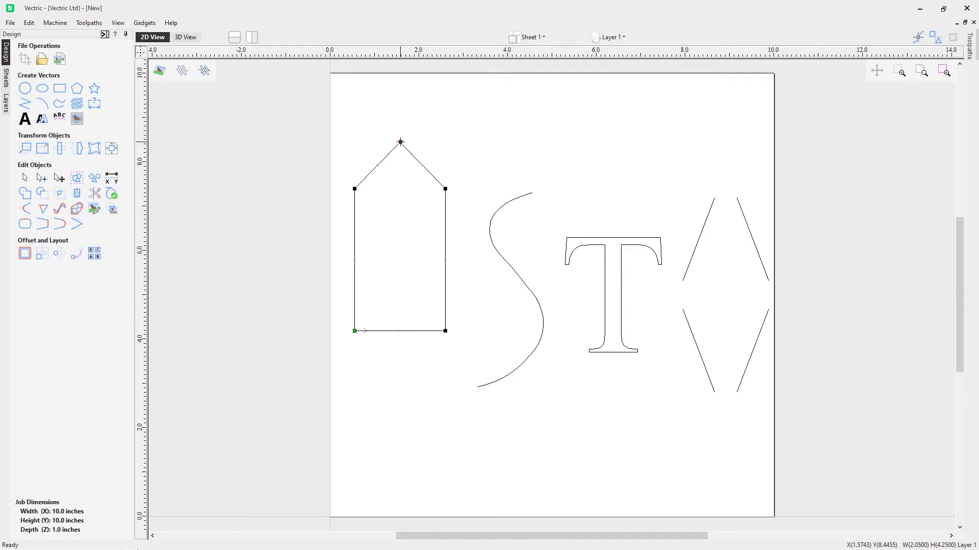
Step: Show the node context menu for the pentagon's peak point
right_click(401, 142)
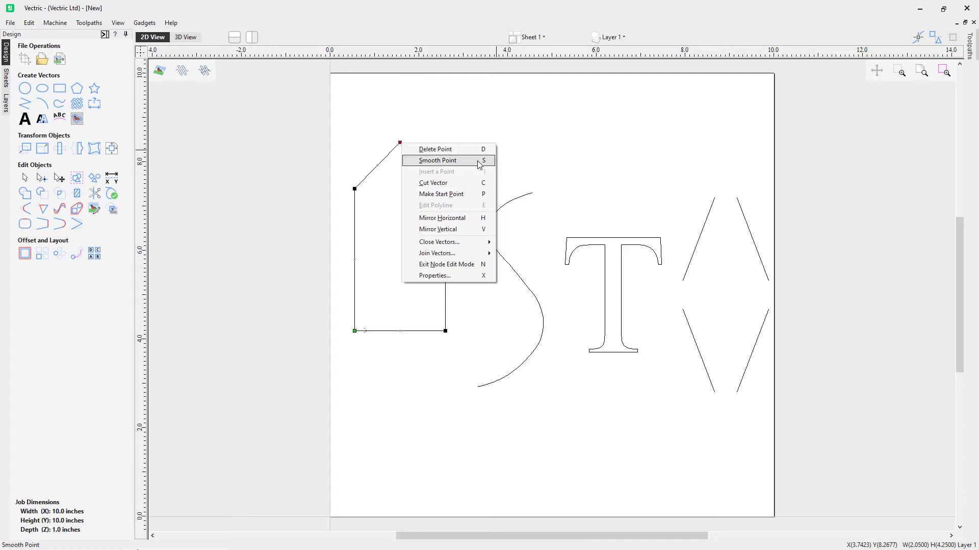
mouse_move(483, 165)
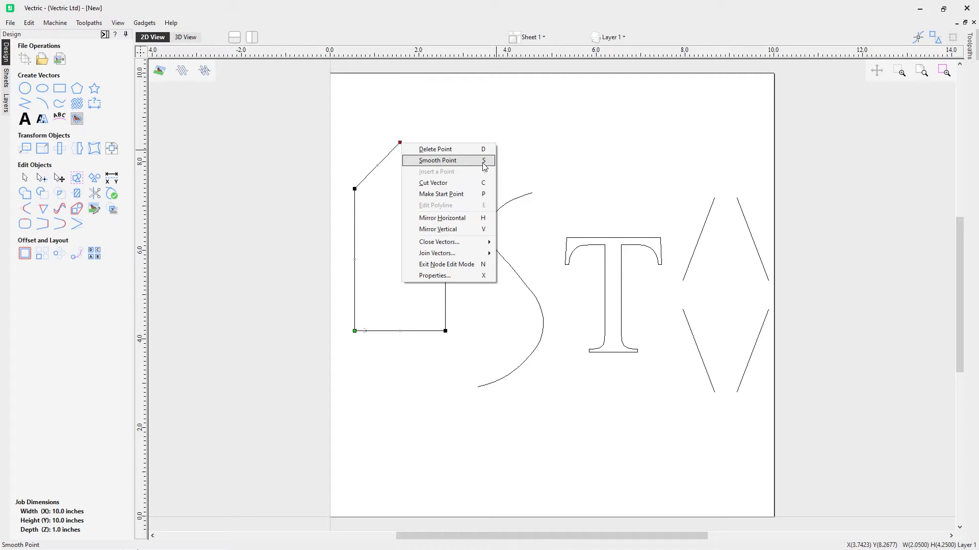
mouse_move(453, 195)
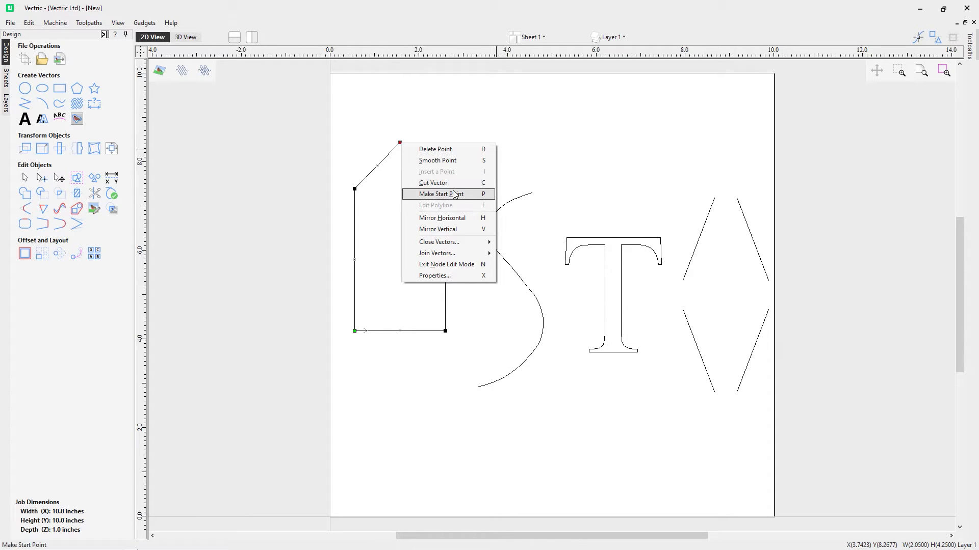
mouse_move(487, 198)
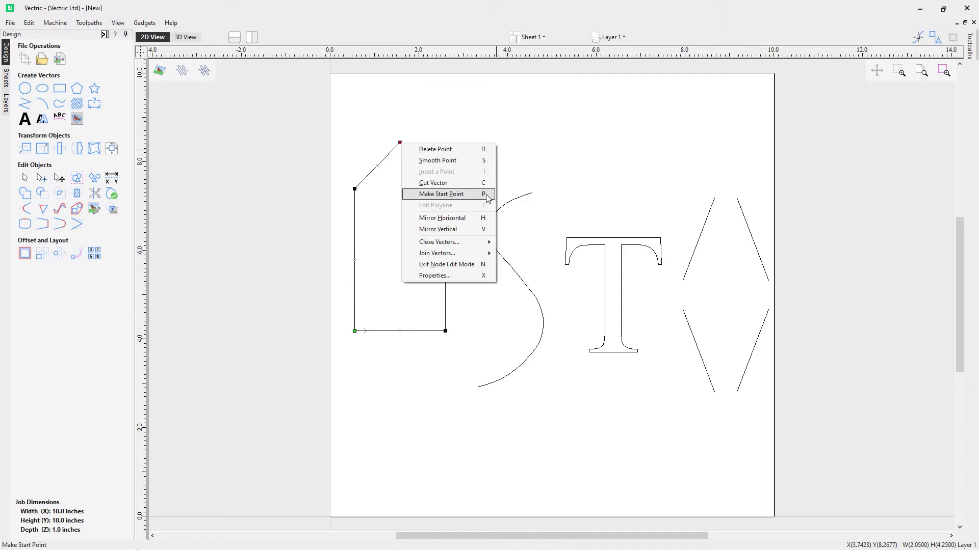
mouse_move(524, 264)
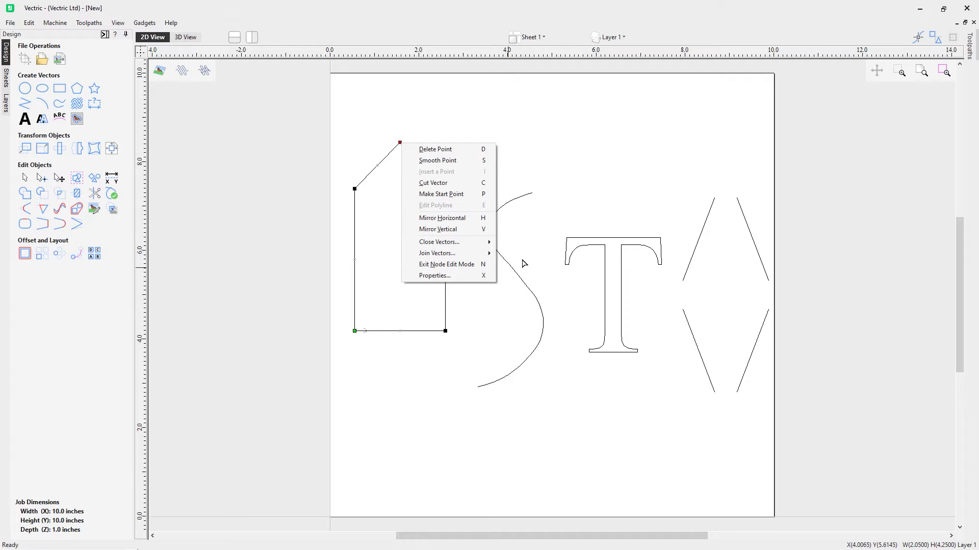
mouse_move(441, 150)
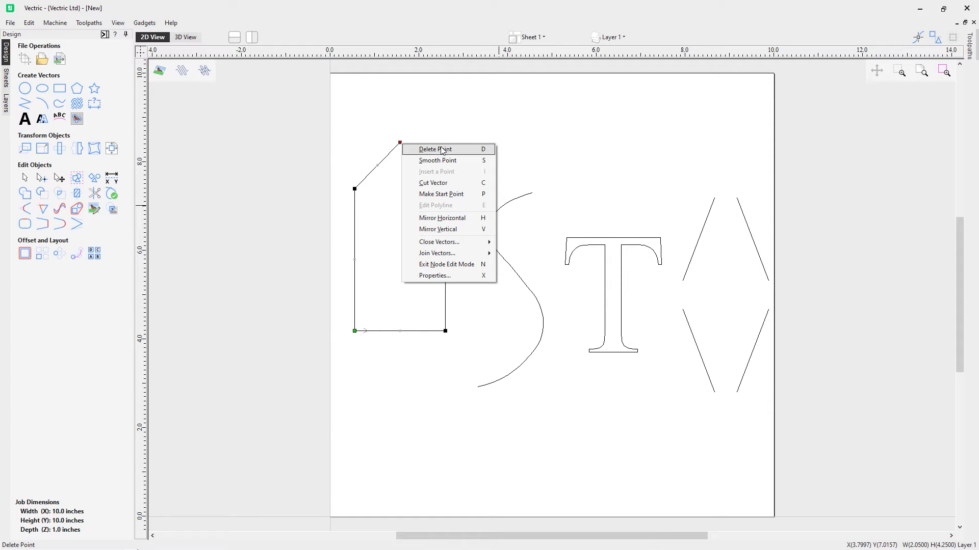
Step: Delete the peak node, make the top-left node smooth, and drag its handle outward
left_click(434, 149)
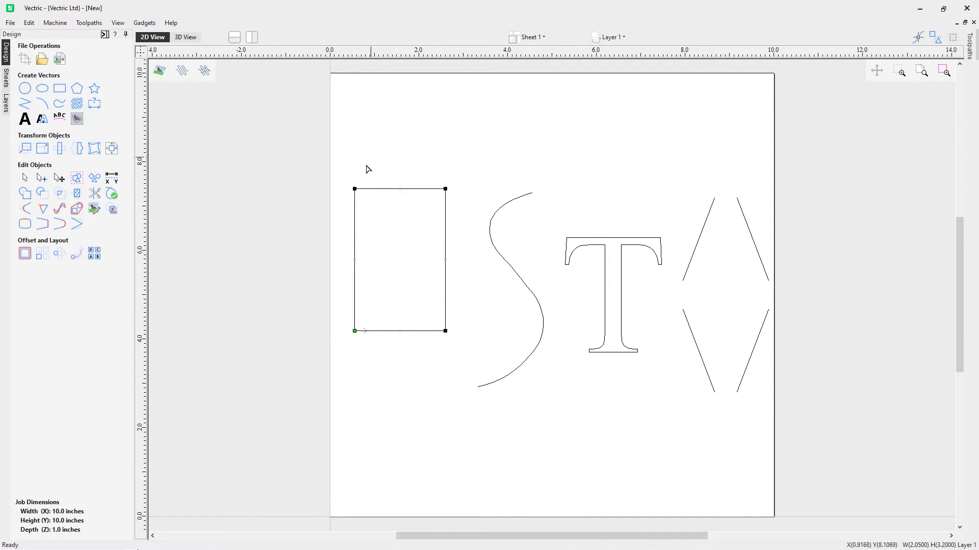
mouse_move(423, 194)
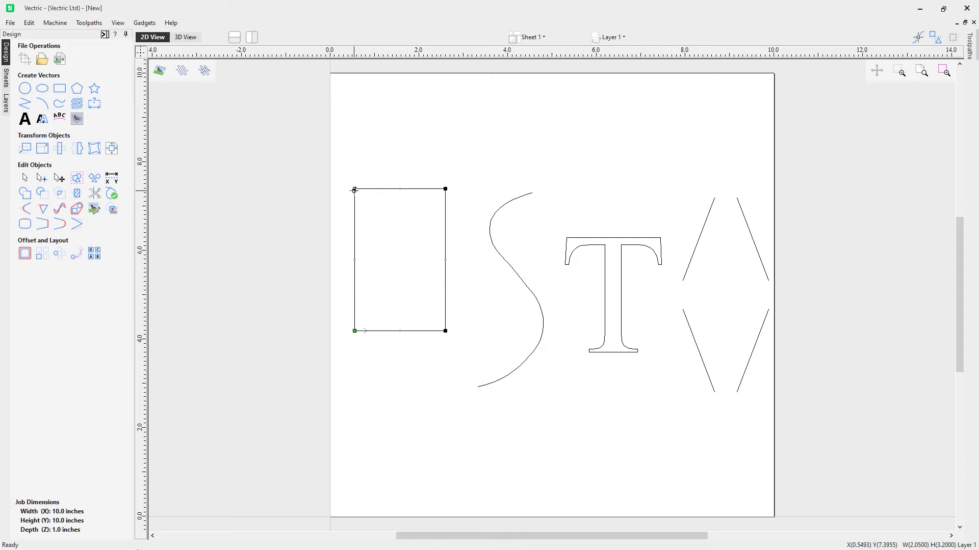
right_click(354, 189)
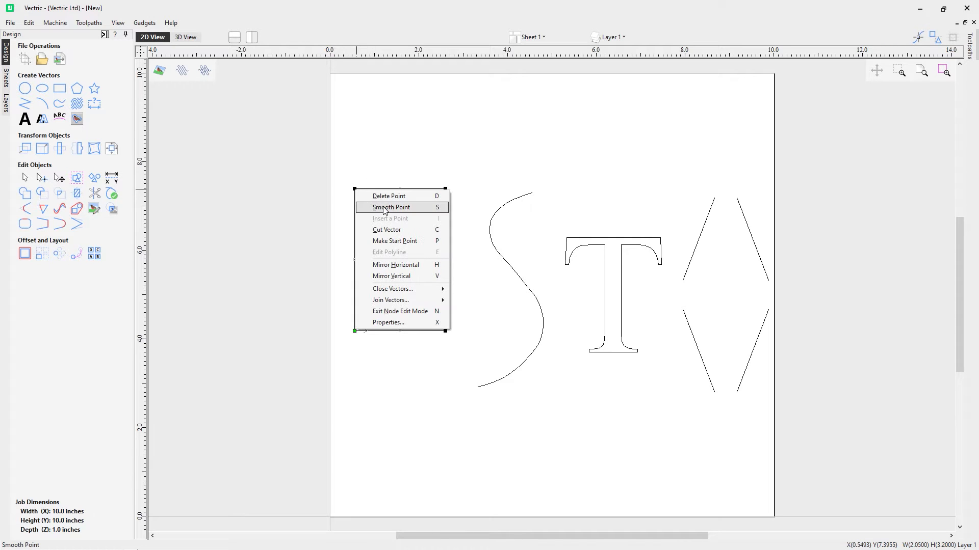
left_click(390, 208)
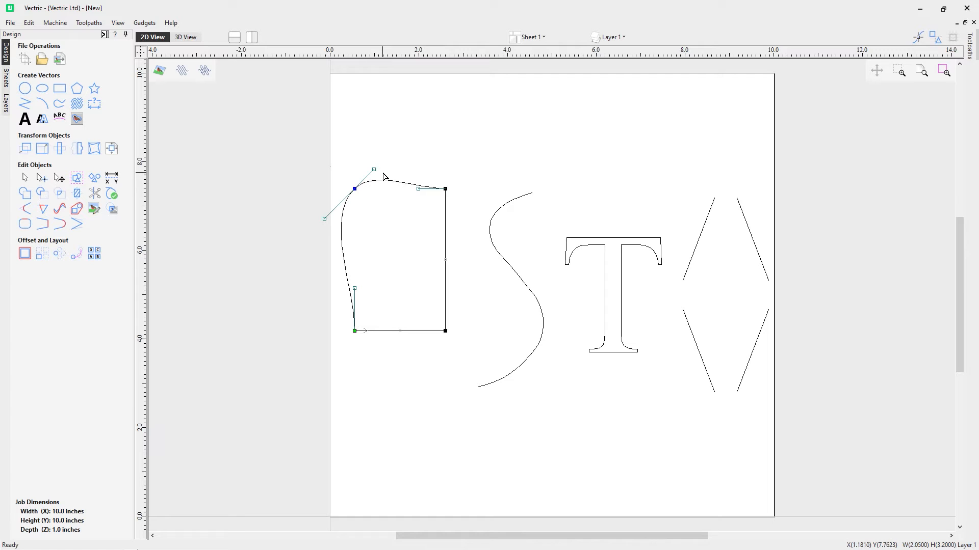
mouse_move(362, 186)
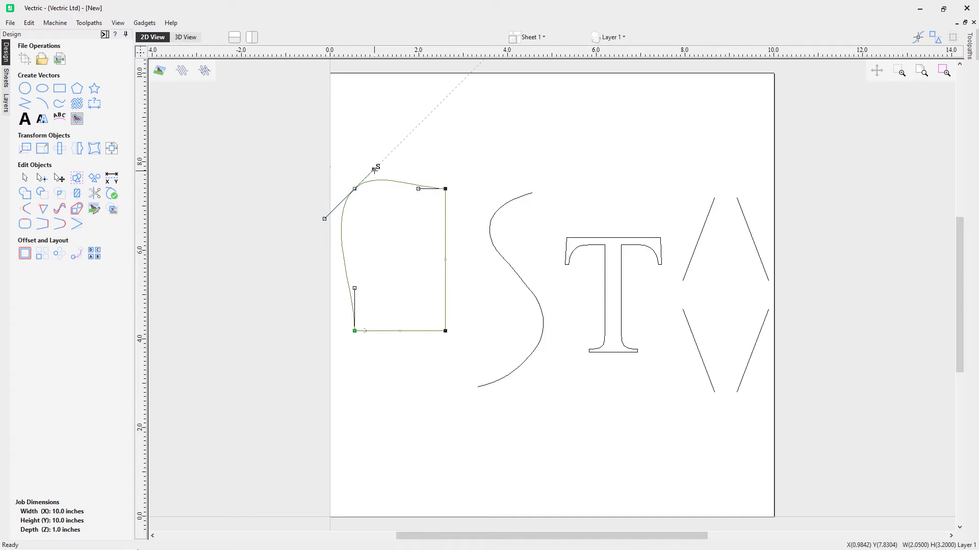
left_click_drag(371, 167, 373, 151)
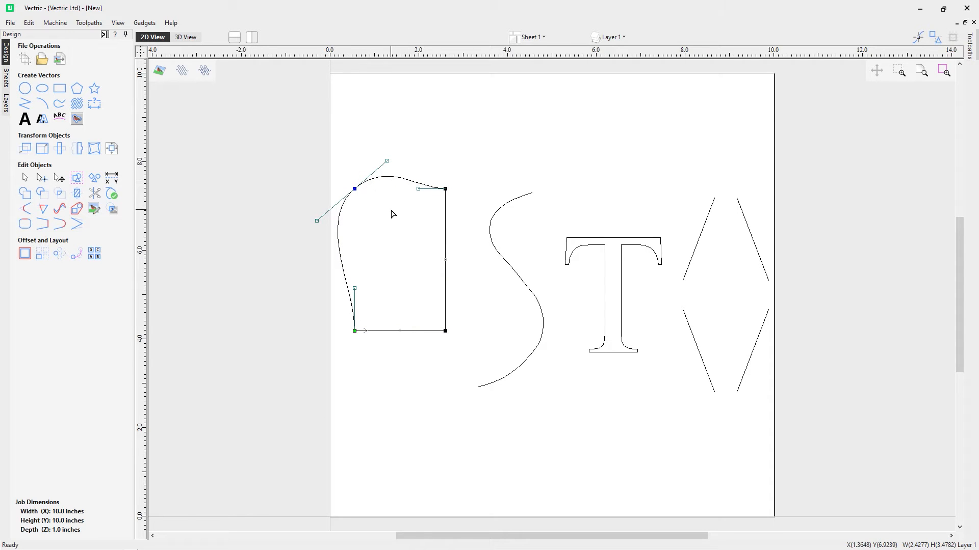
mouse_move(364, 198)
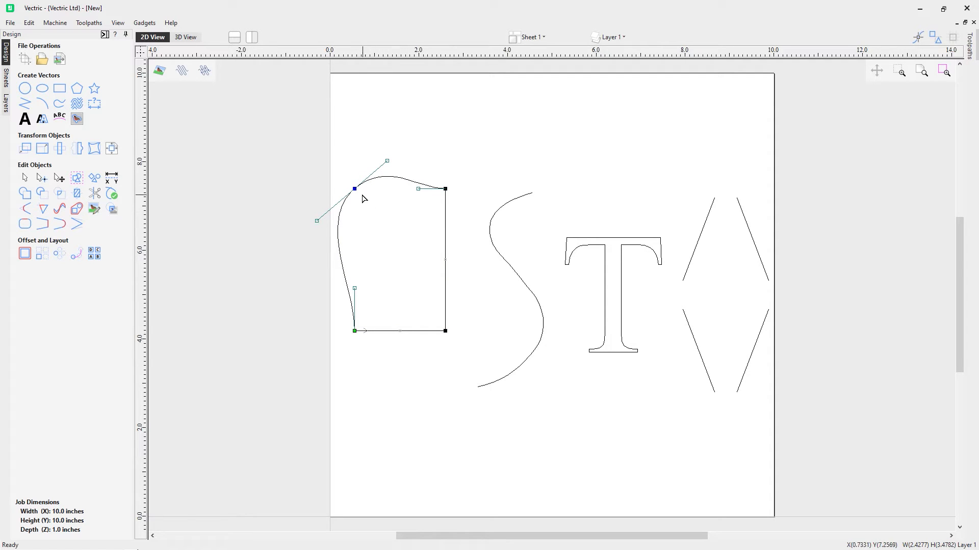
Step: Straighten the curved span so the rectangle has plain straight edges again
right_click(354, 188)
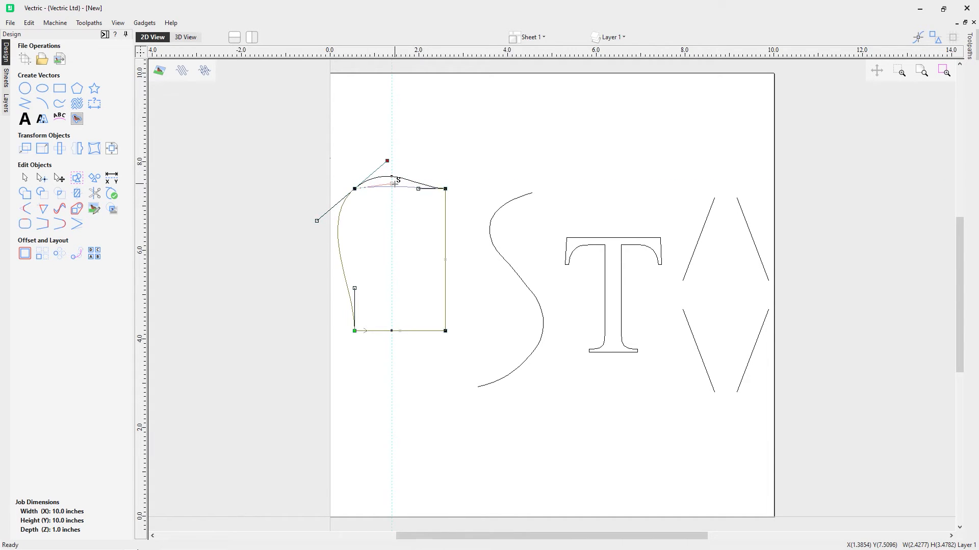
left_click_drag(387, 161, 317, 220)
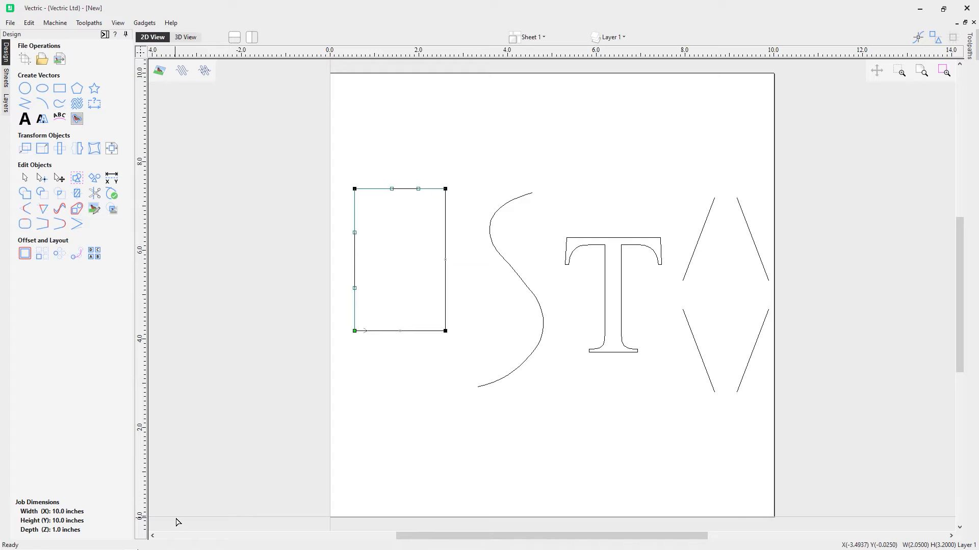
mouse_move(353, 189)
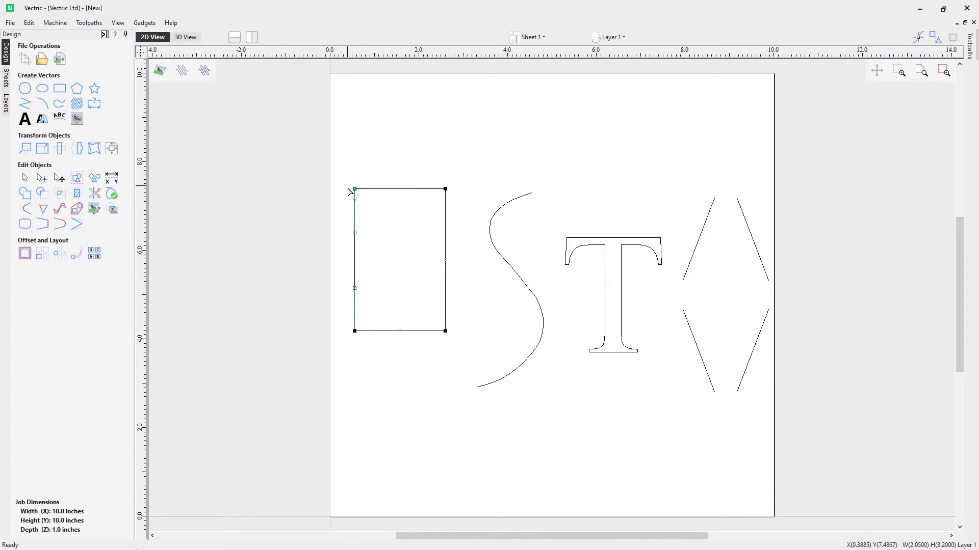
mouse_move(404, 223)
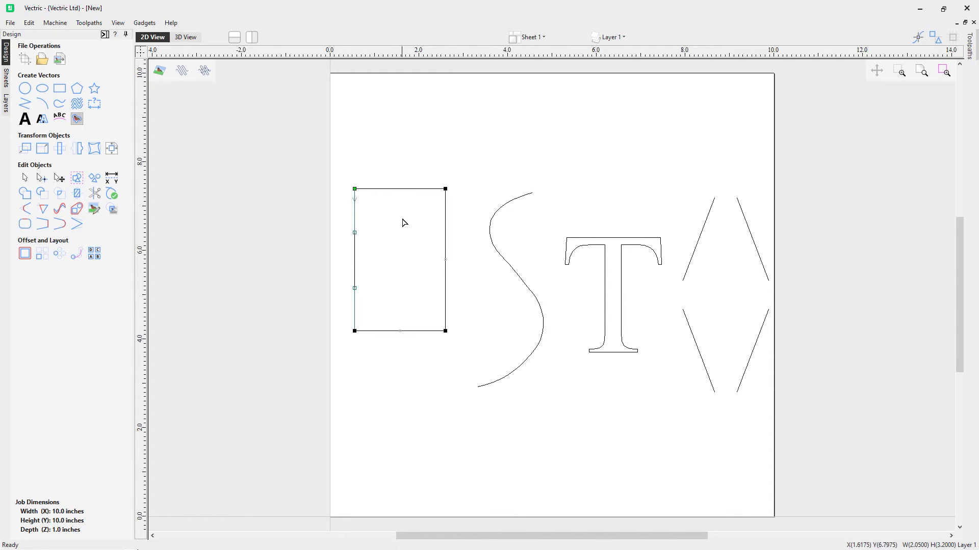
Step: Detach the top edge as a separate line and select the lower three-sided piece
left_click(406, 192)
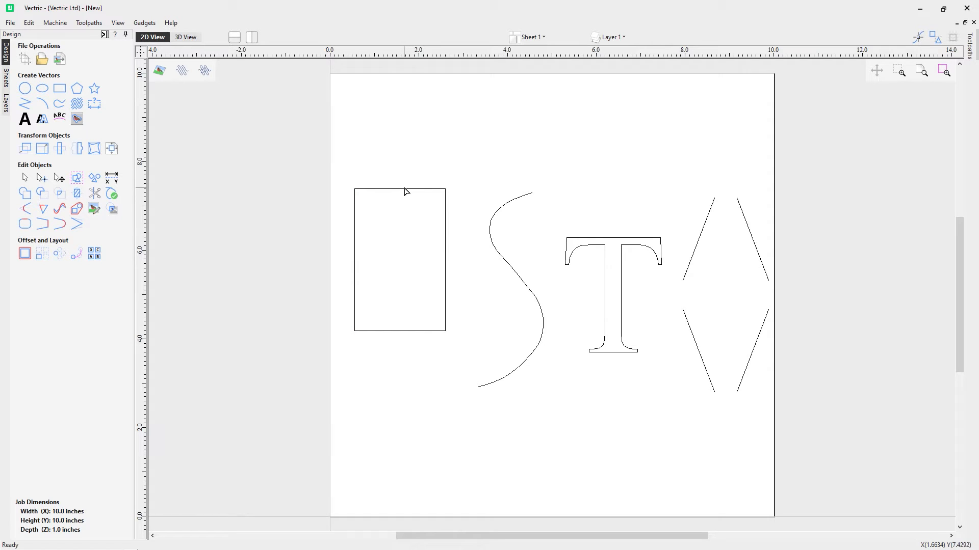
left_click(400, 189)
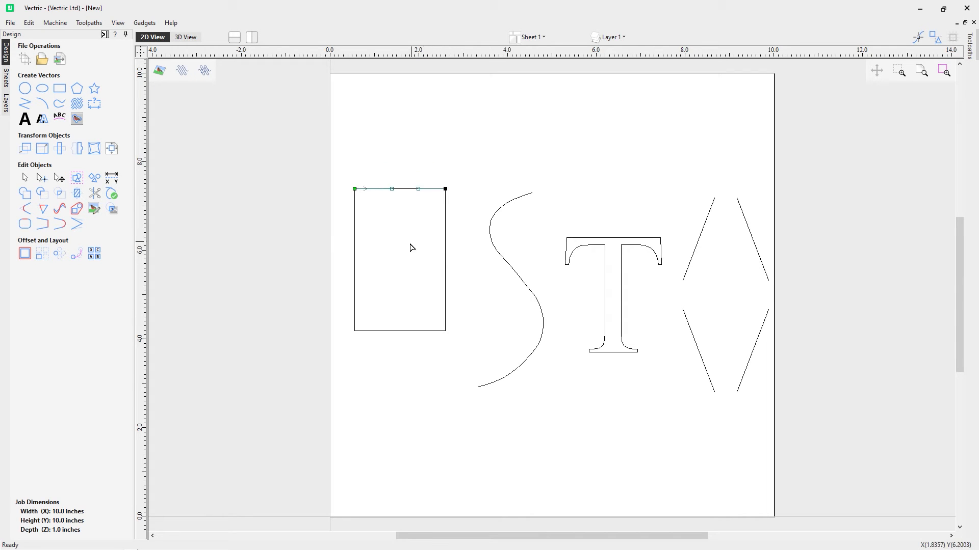
mouse_move(360, 224)
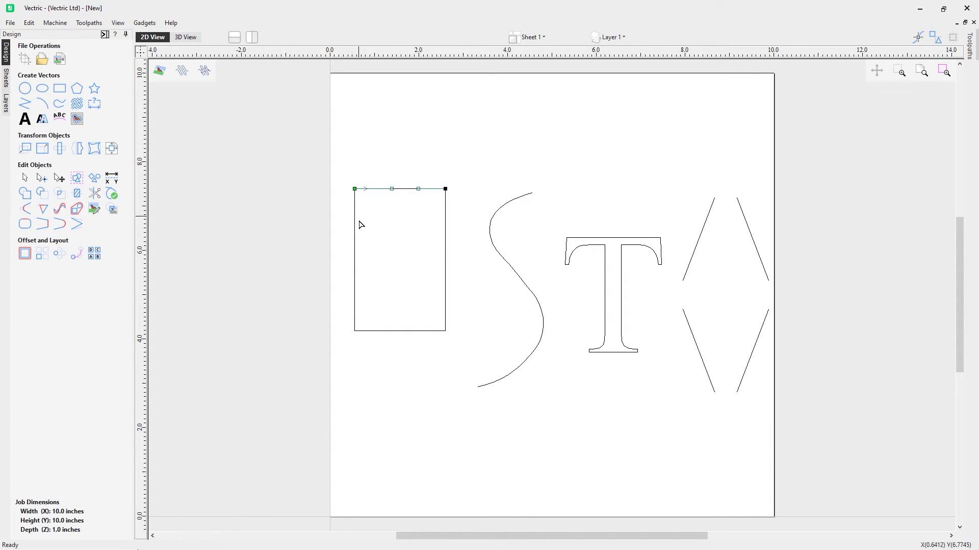
mouse_move(369, 212)
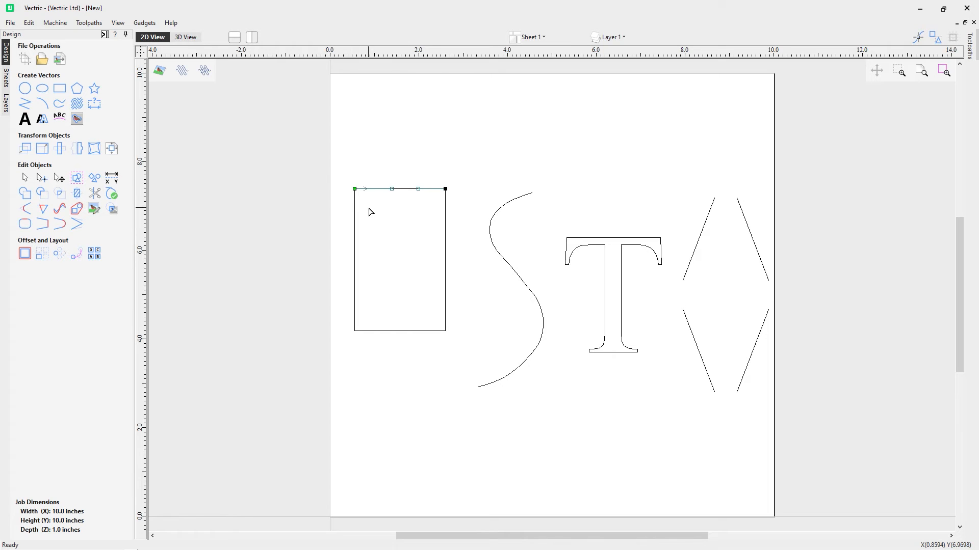
mouse_move(405, 198)
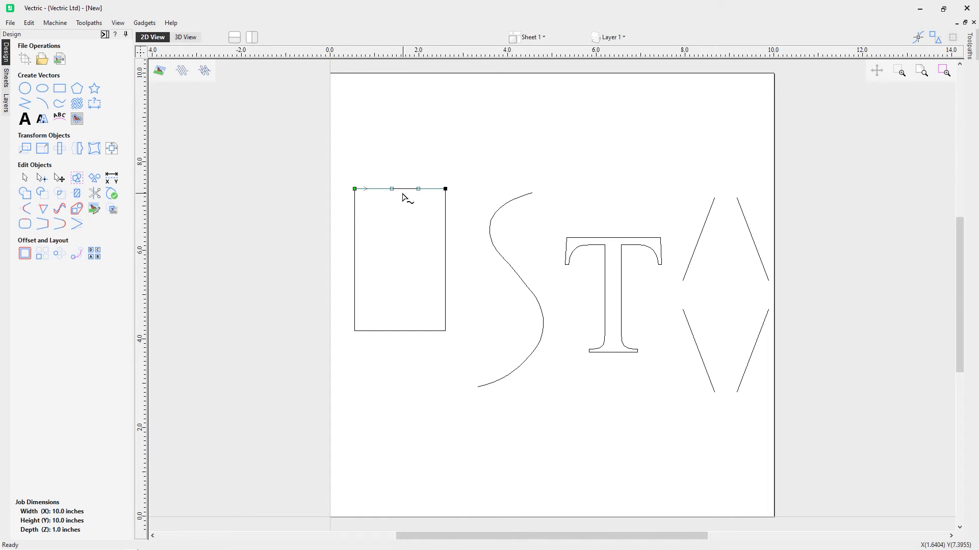
mouse_move(375, 258)
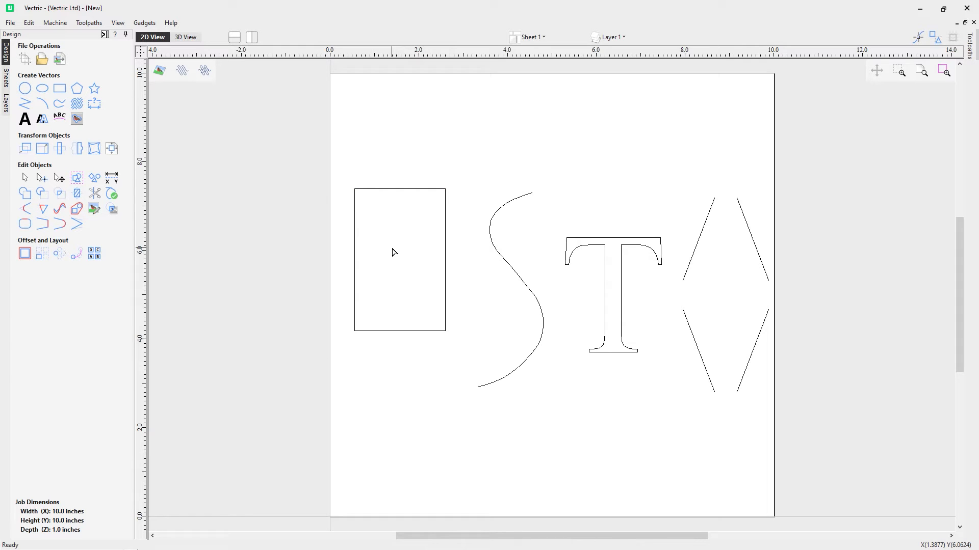
left_click(399, 259)
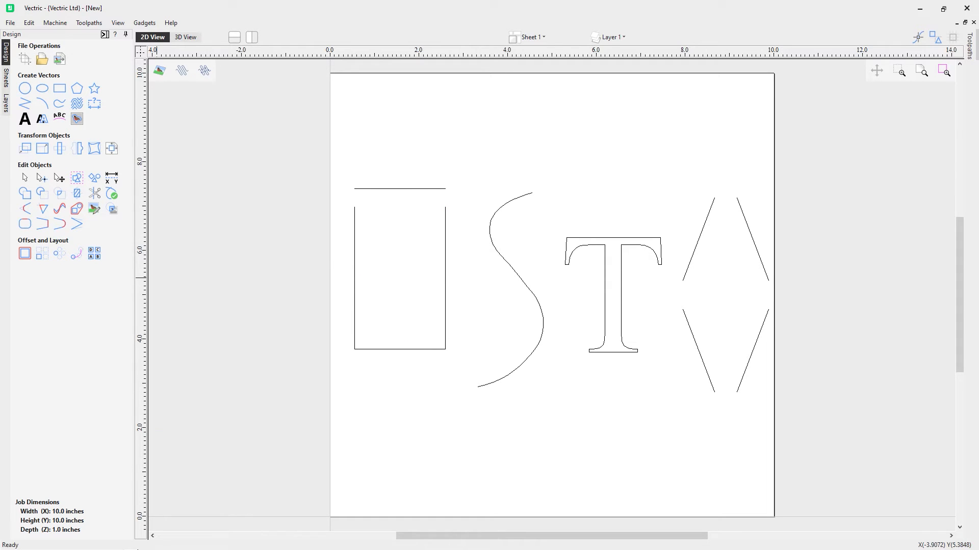
left_click(400, 274)
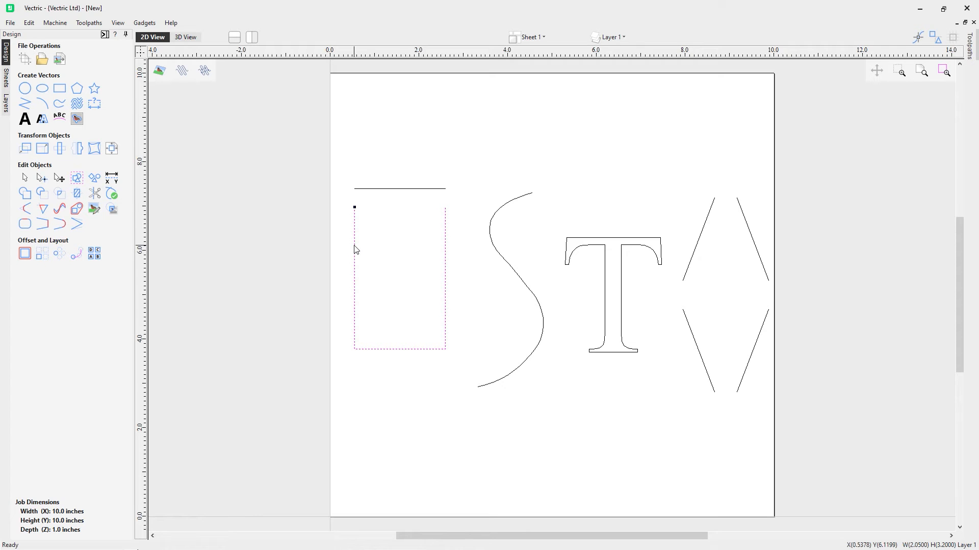
left_click(399, 277)
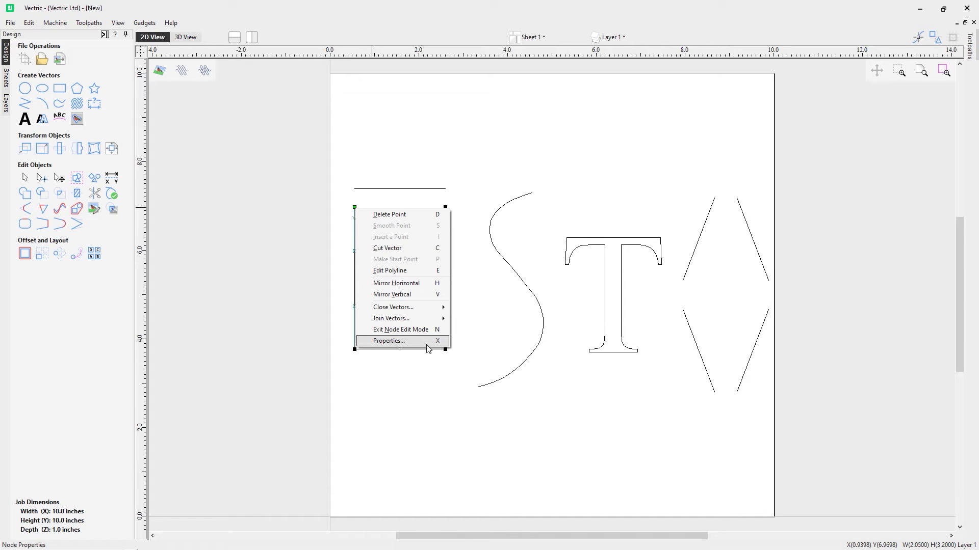
left_click(387, 341)
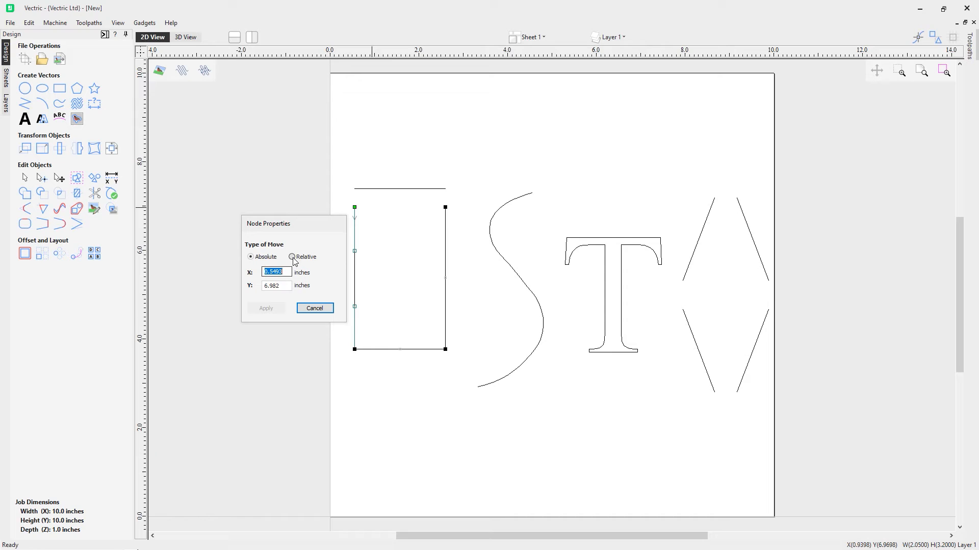
left_click(292, 257)
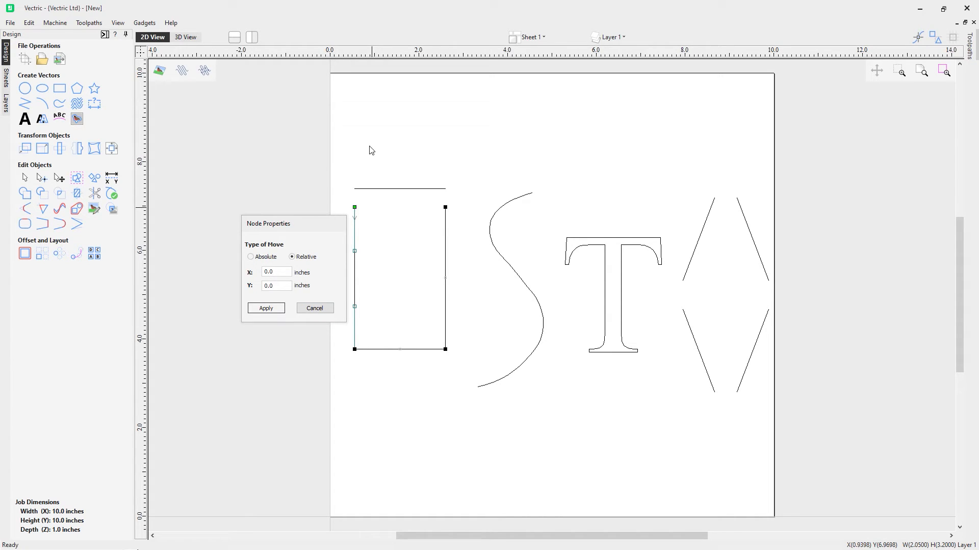
triple_click(276, 286)
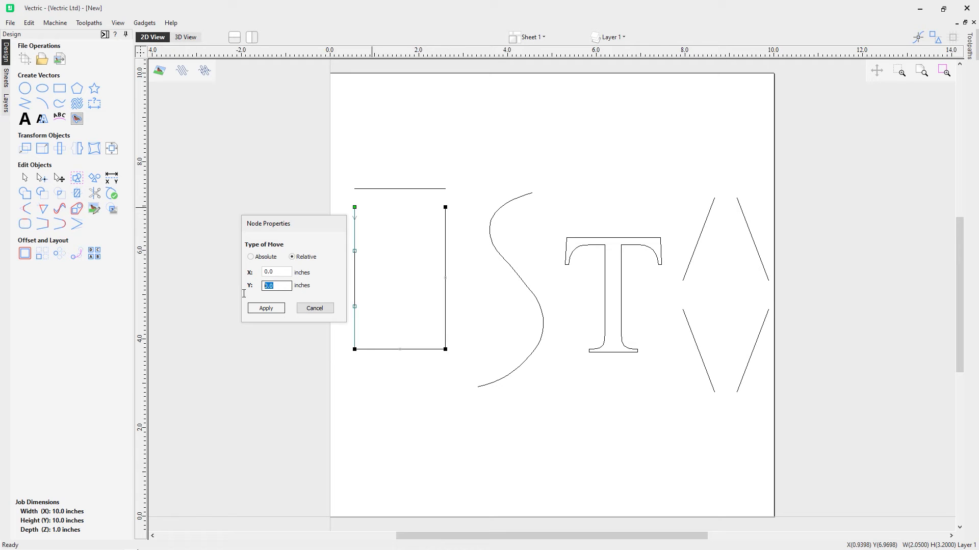
type("1")
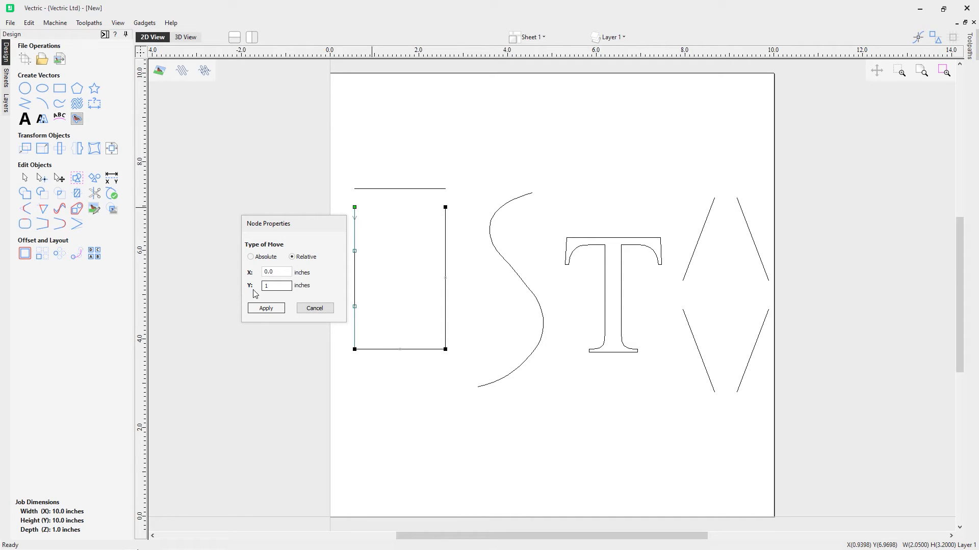
left_click(265, 308)
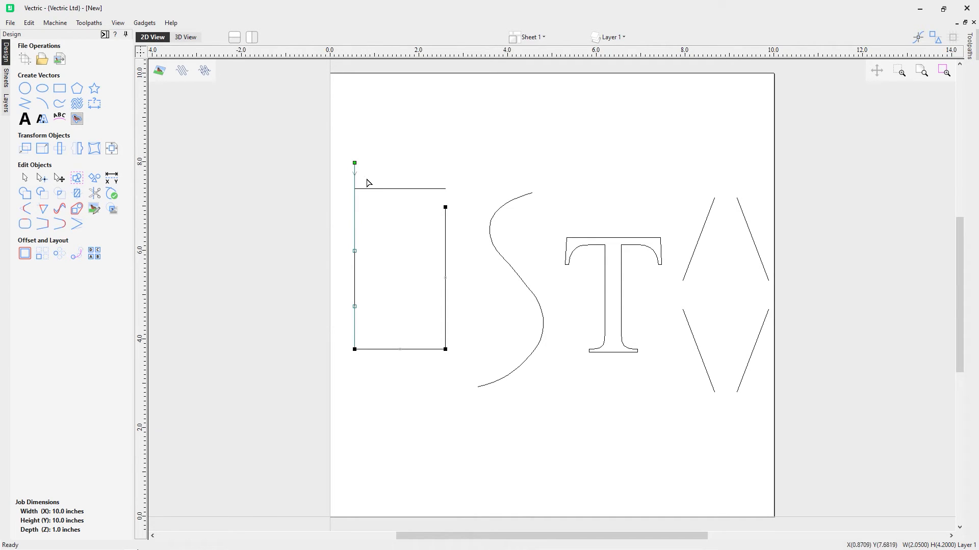
right_click(354, 163)
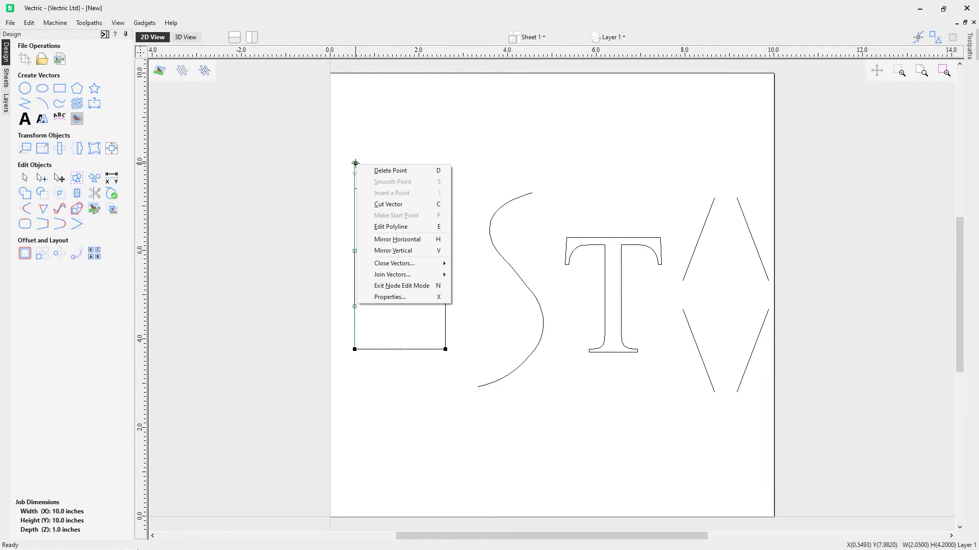
left_click(389, 297)
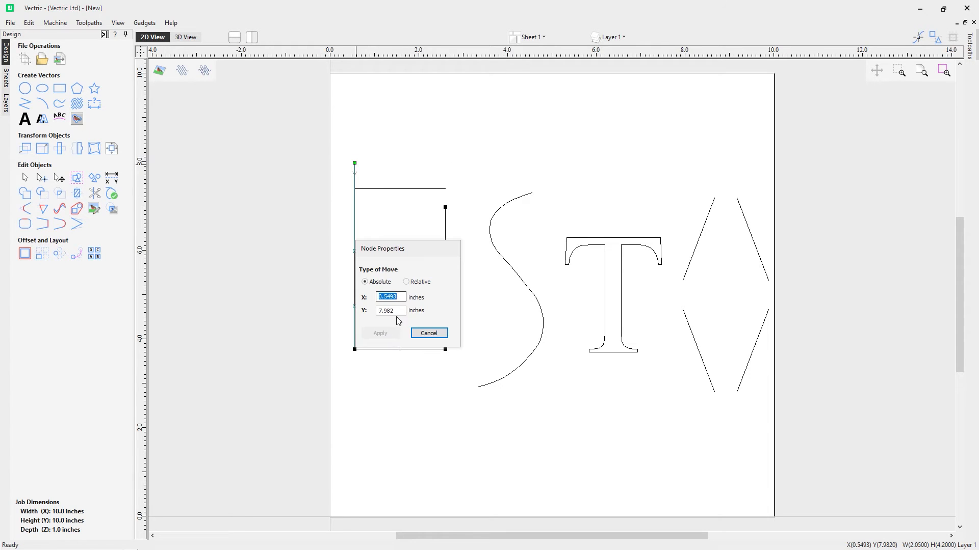
left_click(406, 281)
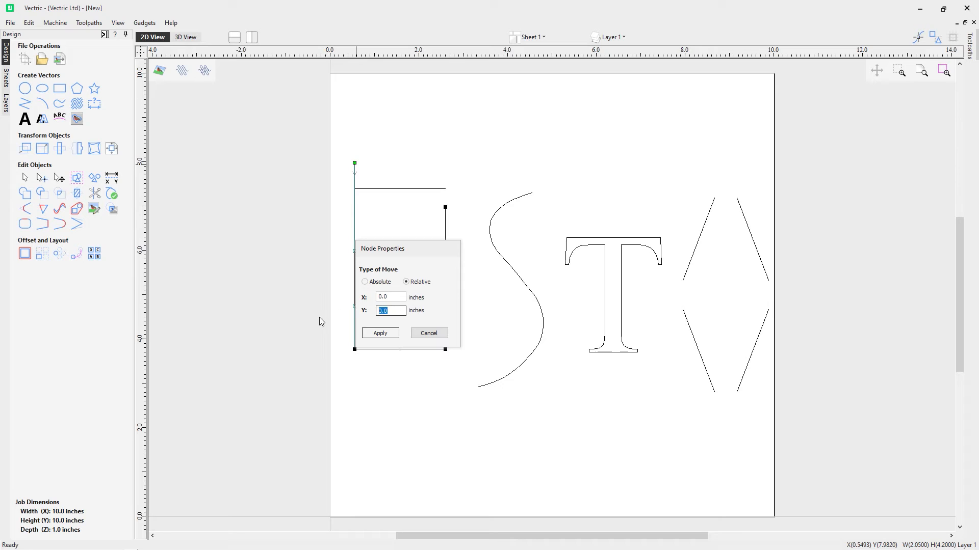
type("-1")
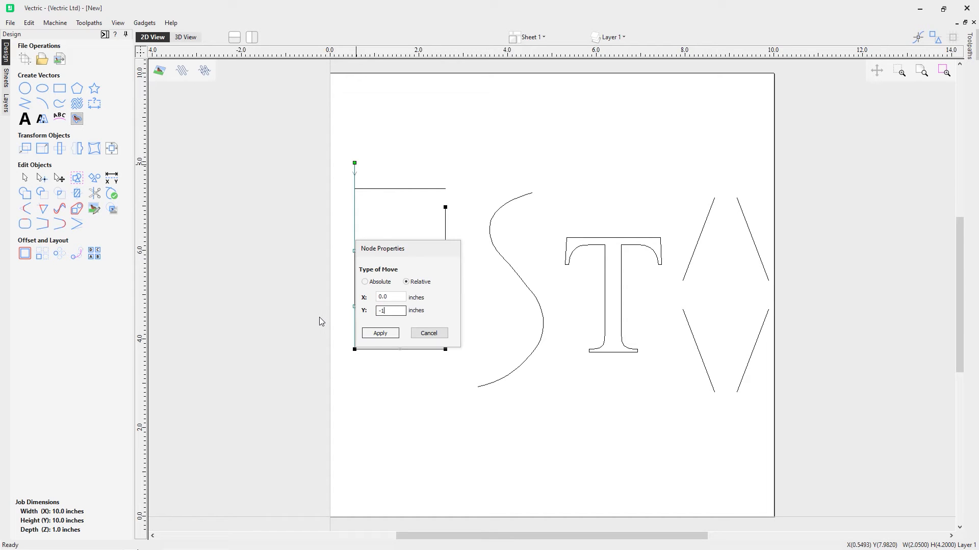
left_click(378, 333)
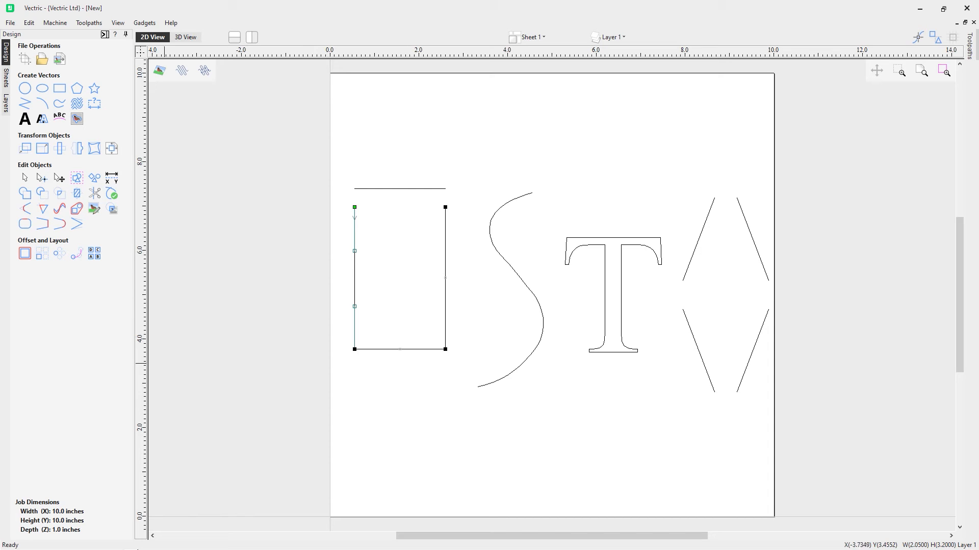
Step: Convert the right span to a bezier curve and the bottom span to an arc
right_click(446, 256)
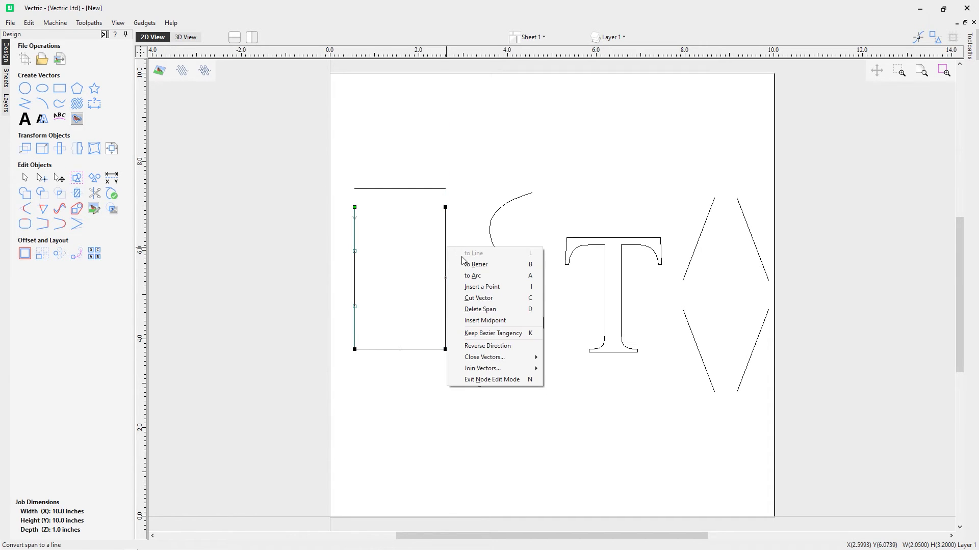
left_click(475, 264)
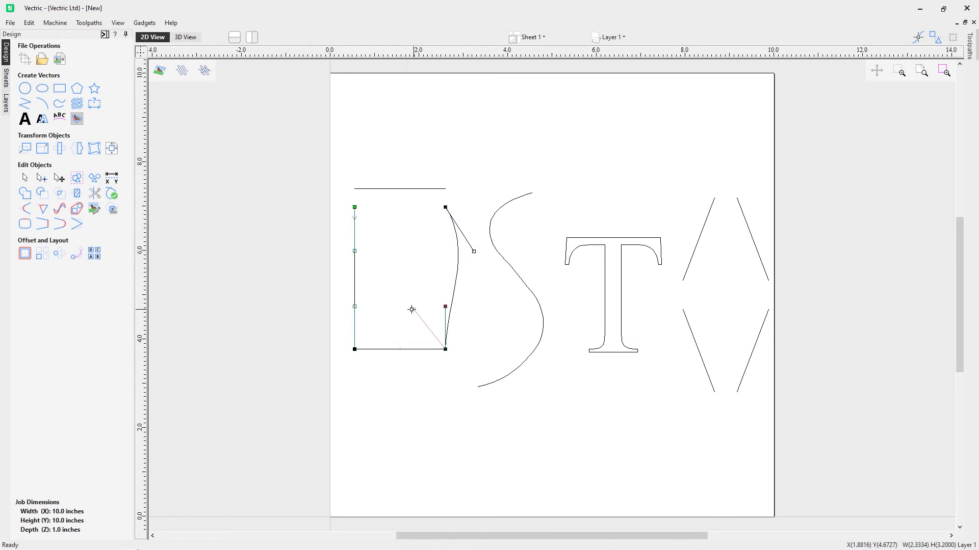
right_click(403, 350)
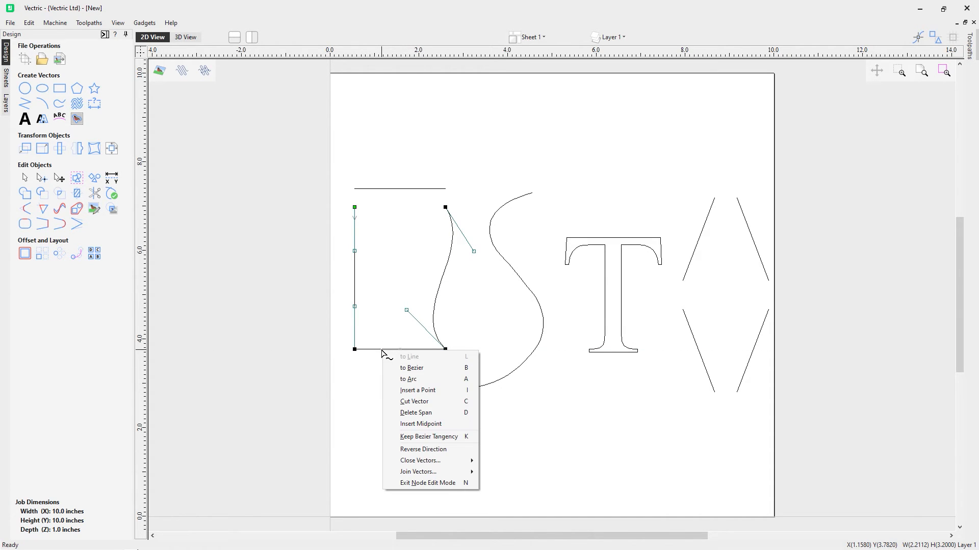
left_click(411, 368)
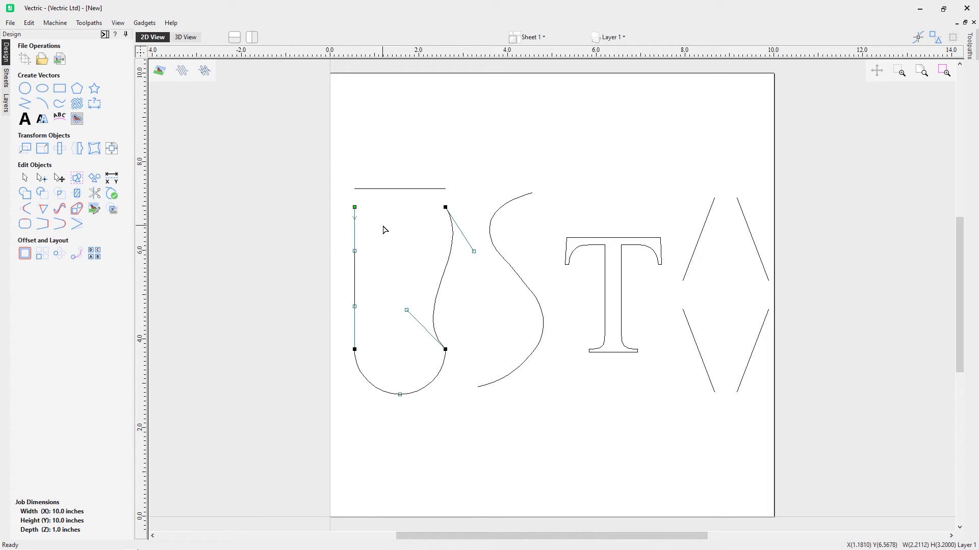
mouse_move(426, 367)
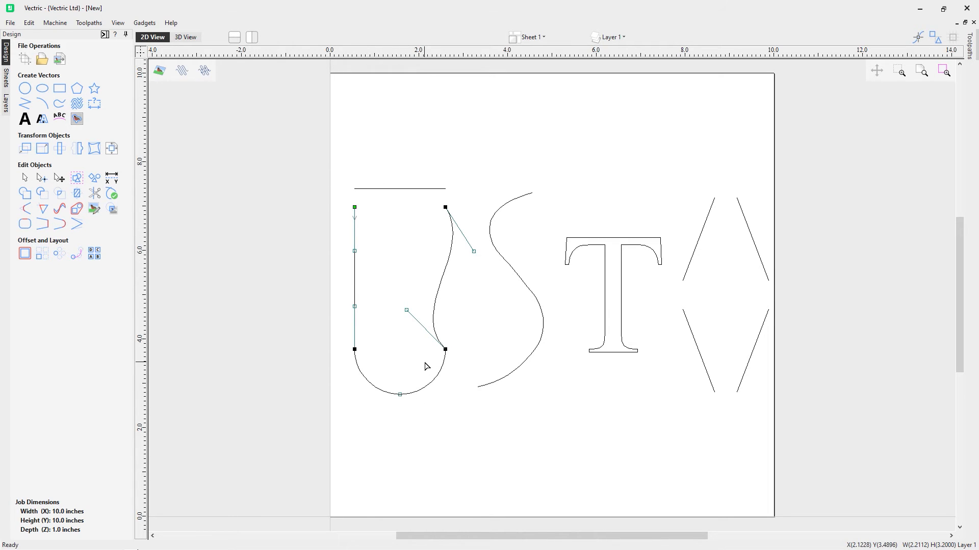
mouse_move(489, 281)
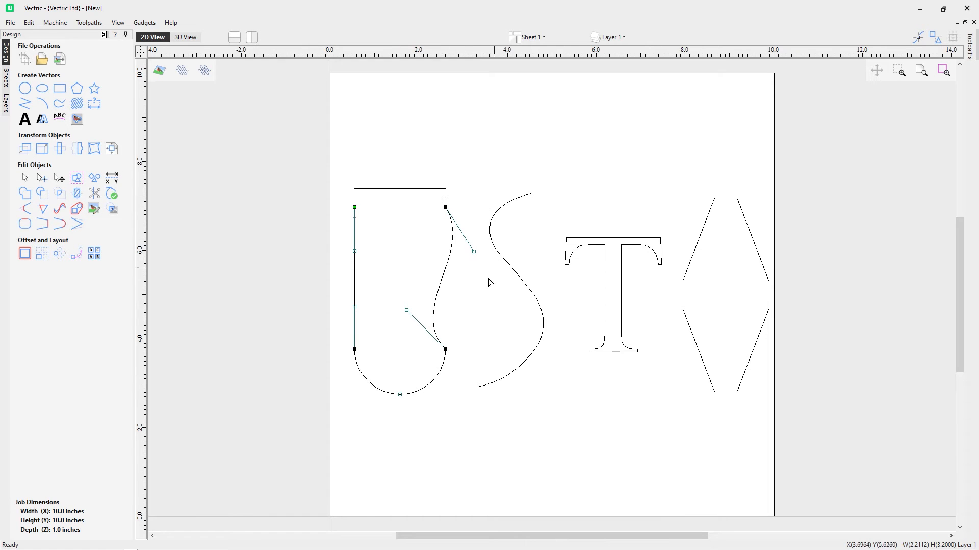
mouse_move(372, 261)
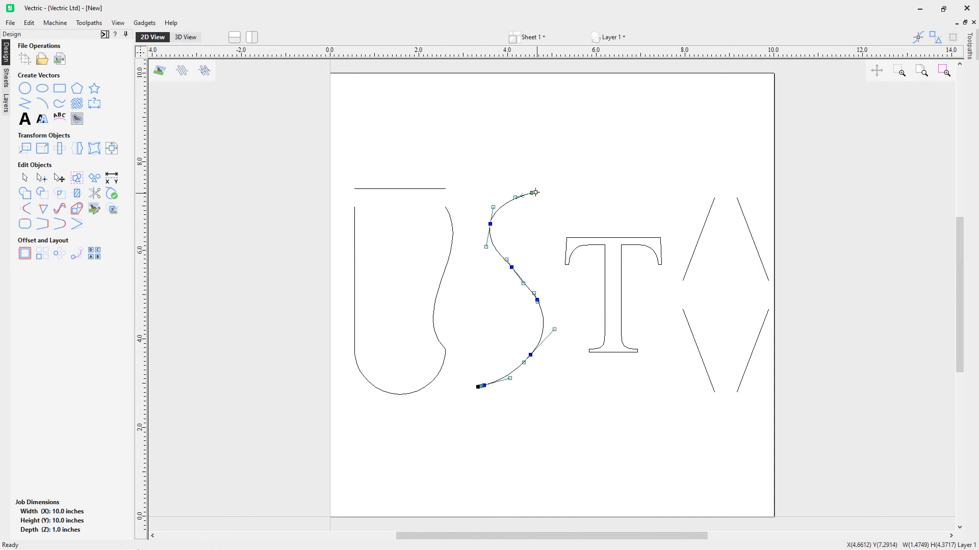
Step: Join the S curve's top and bottom ends with straight polyline segments, then deselect
right_click(534, 193)
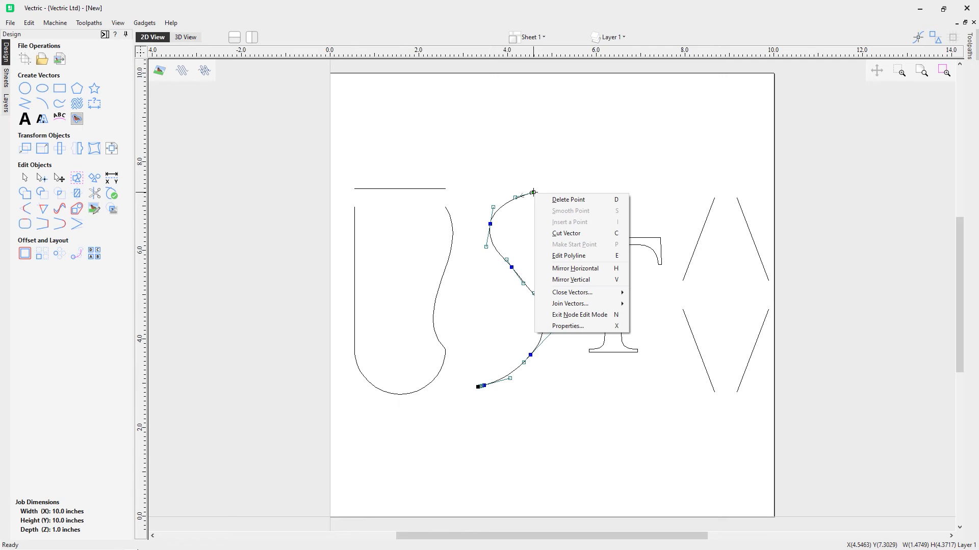
mouse_move(543, 217)
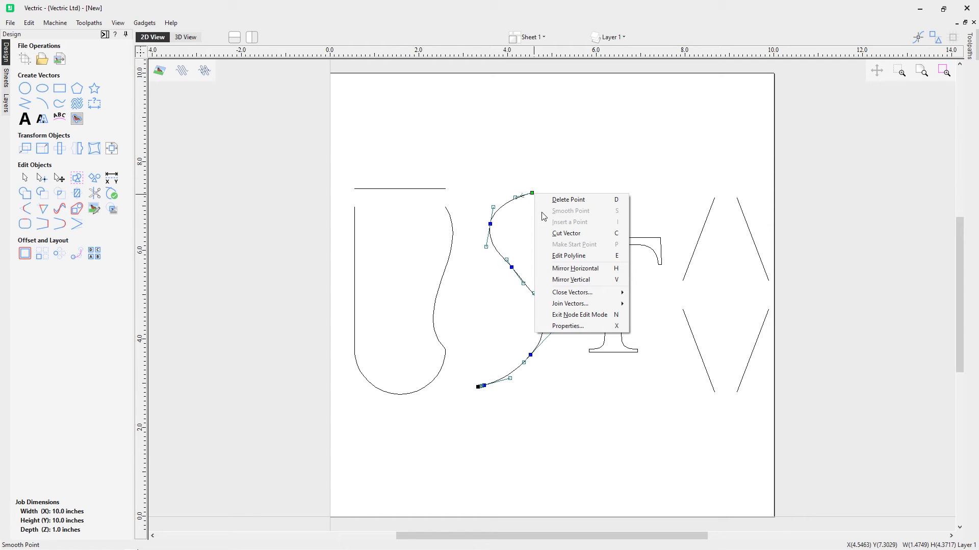
mouse_move(568, 255)
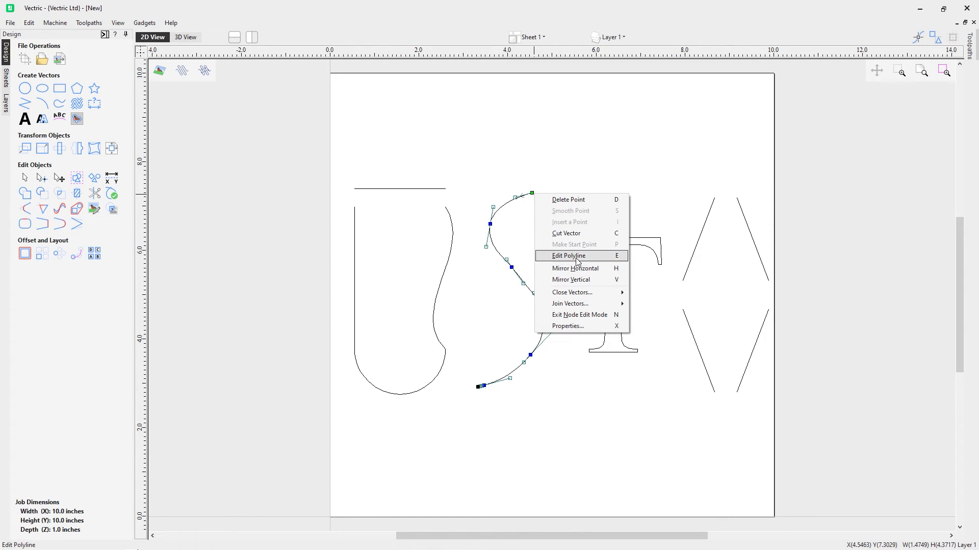
left_click(568, 256)
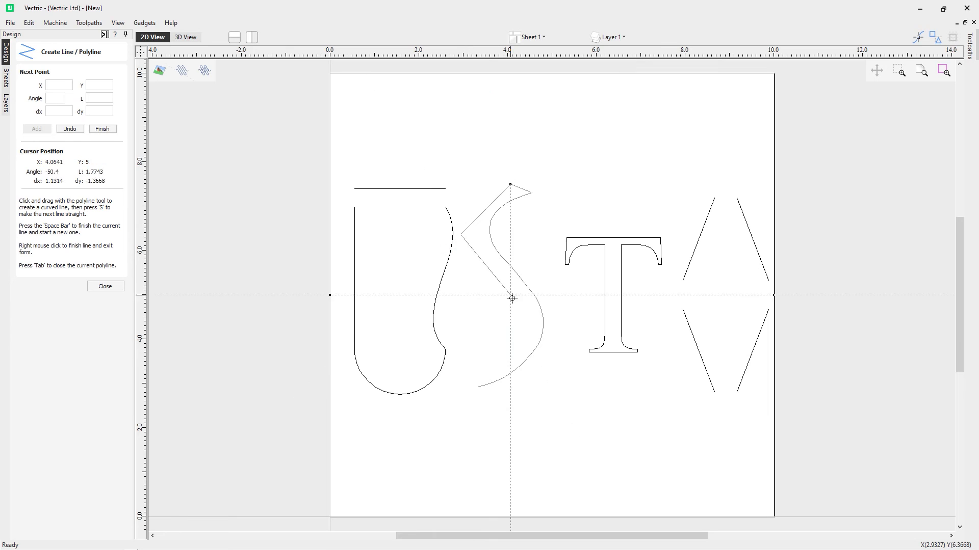
mouse_move(455, 376)
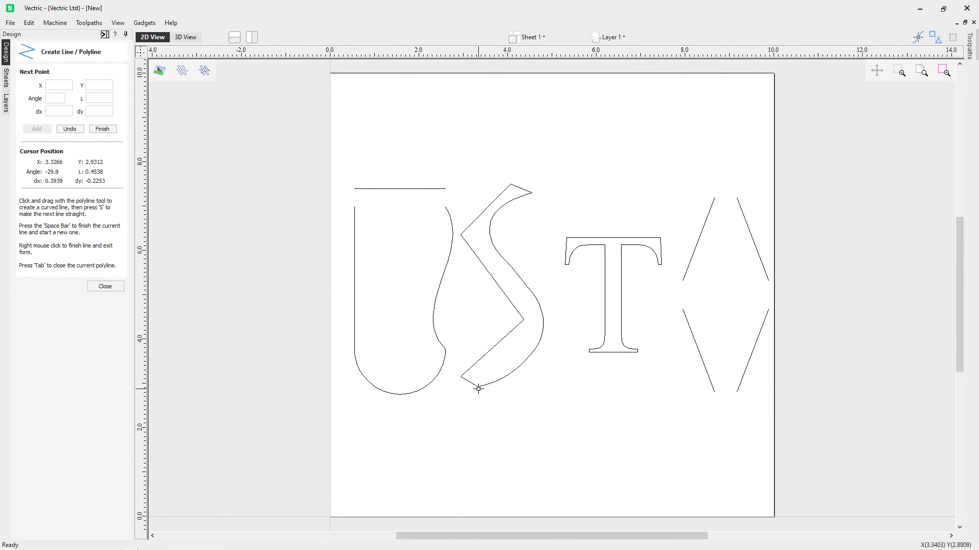
left_click(105, 286)
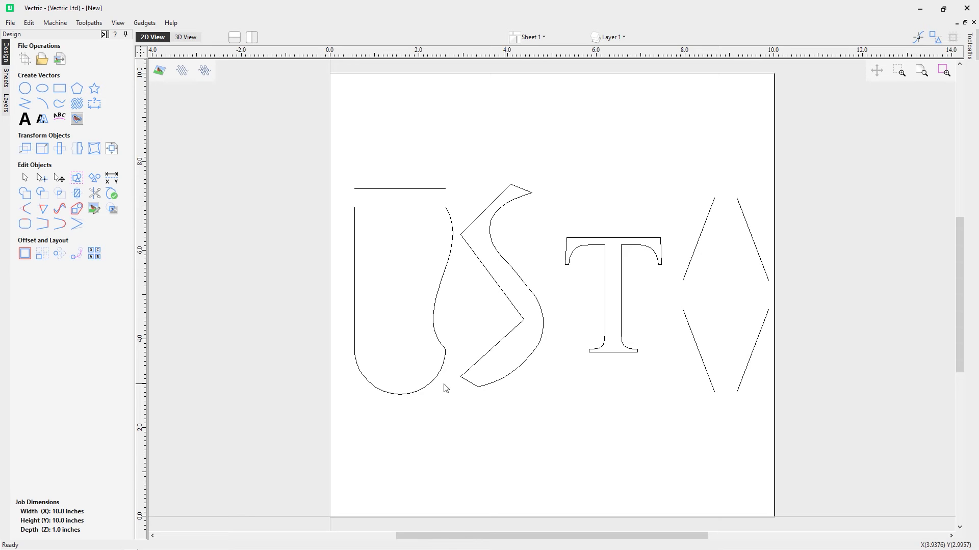
left_click(493, 281)
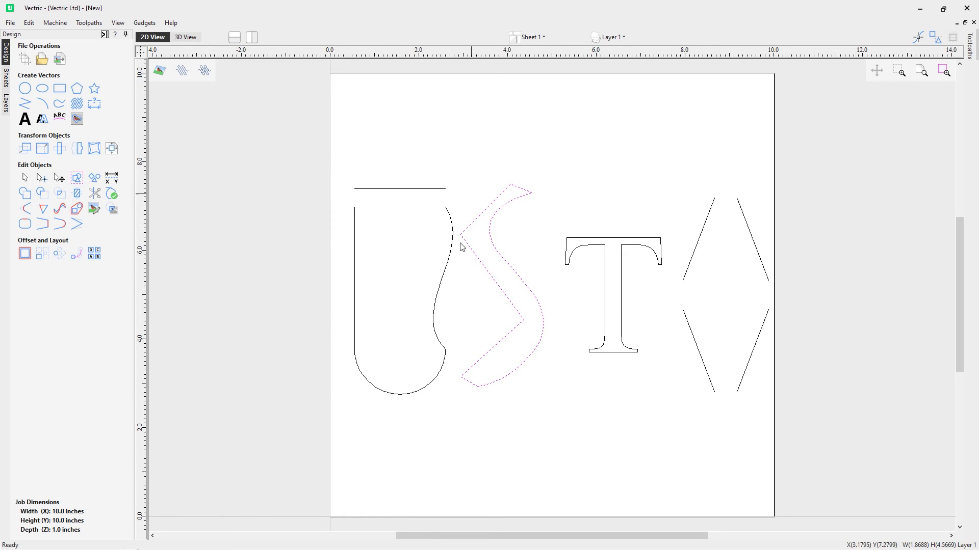
mouse_move(456, 267)
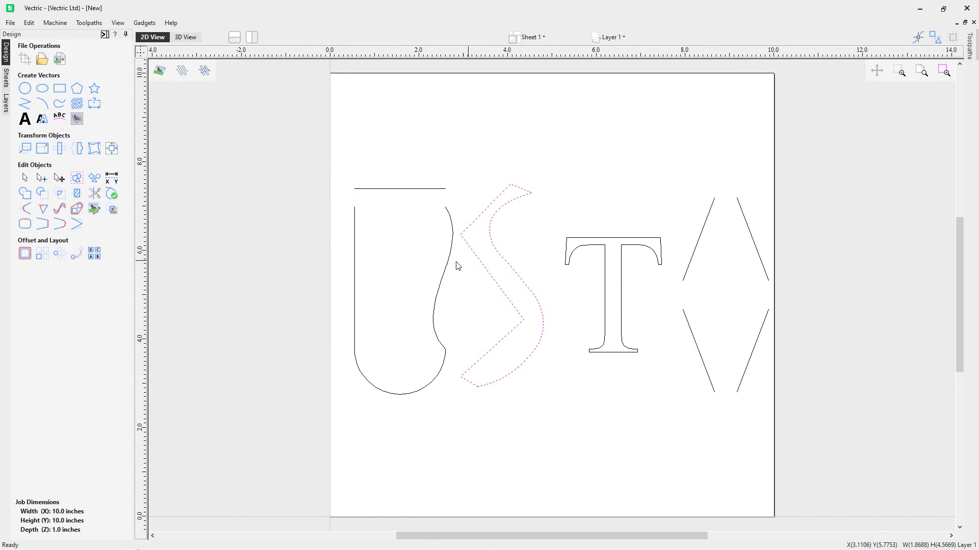
mouse_move(417, 366)
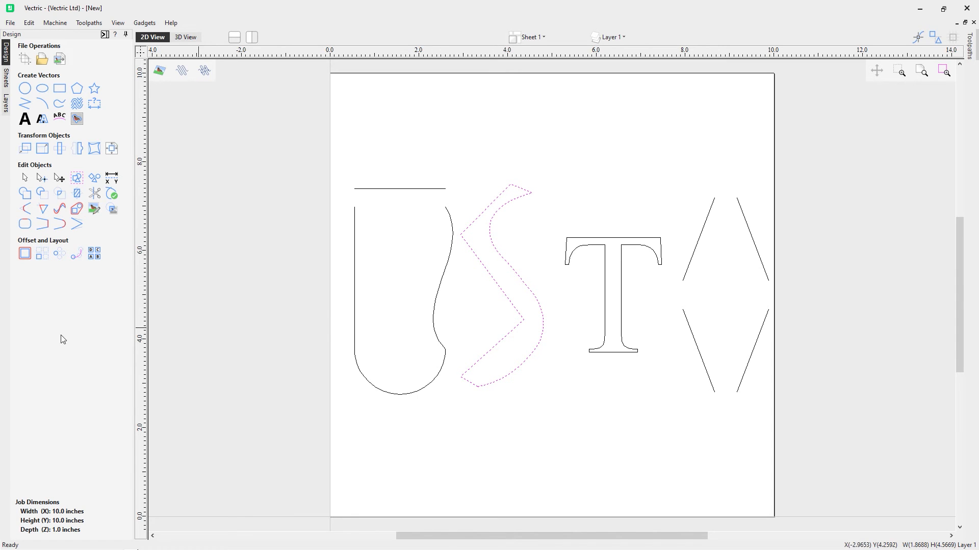
left_click(471, 434)
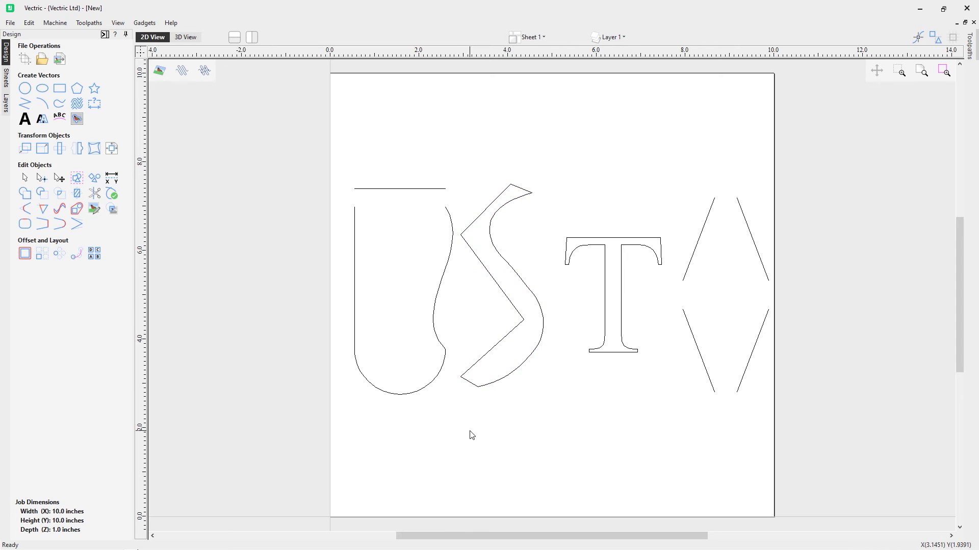
mouse_move(617, 264)
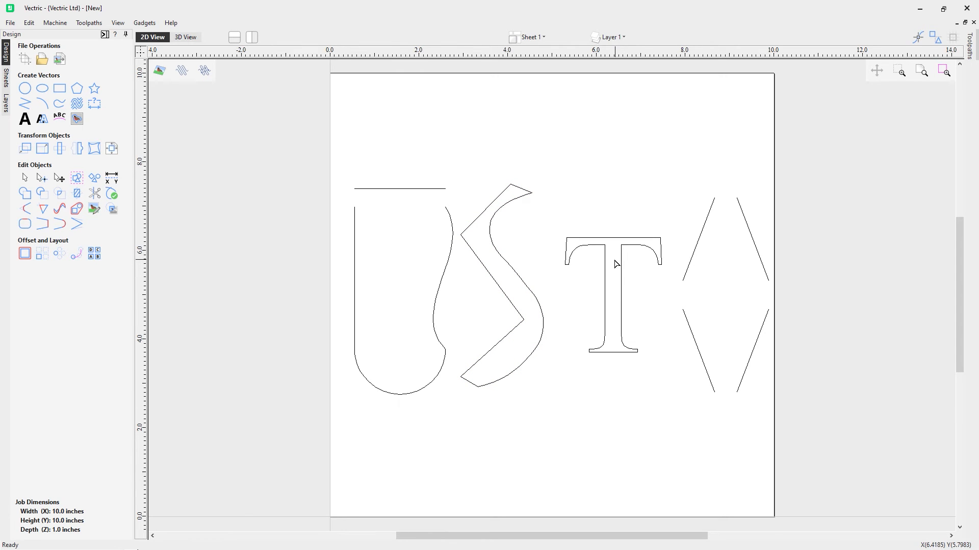
mouse_move(607, 269)
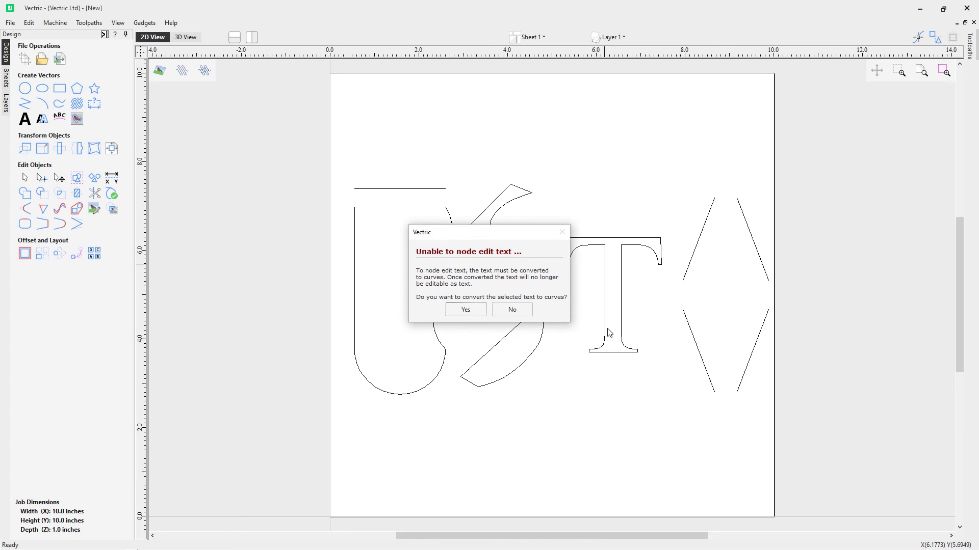
mouse_move(609, 314)
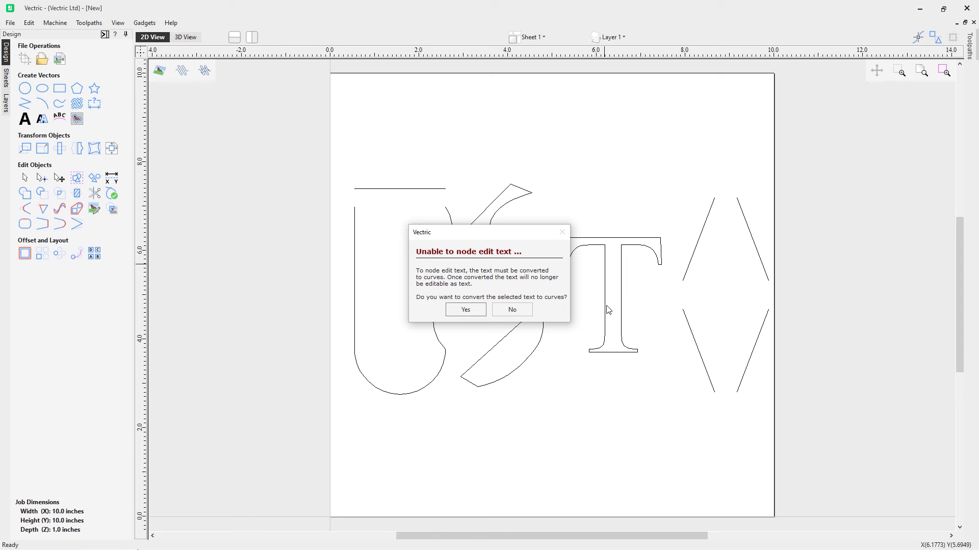
mouse_move(491, 288)
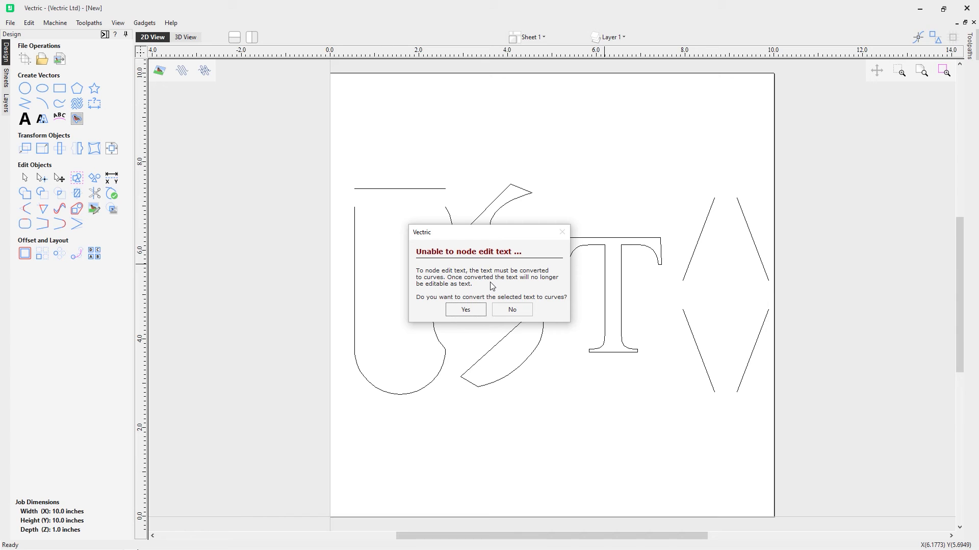
mouse_move(486, 291)
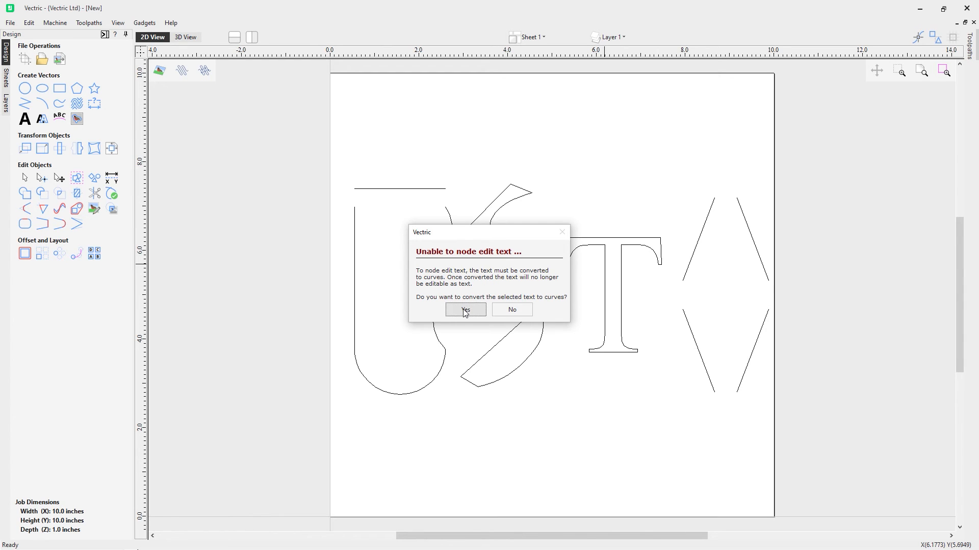
Step: Answer Yes in the 'Unable to node edit text' dialog to convert the T to curves
left_click(464, 310)
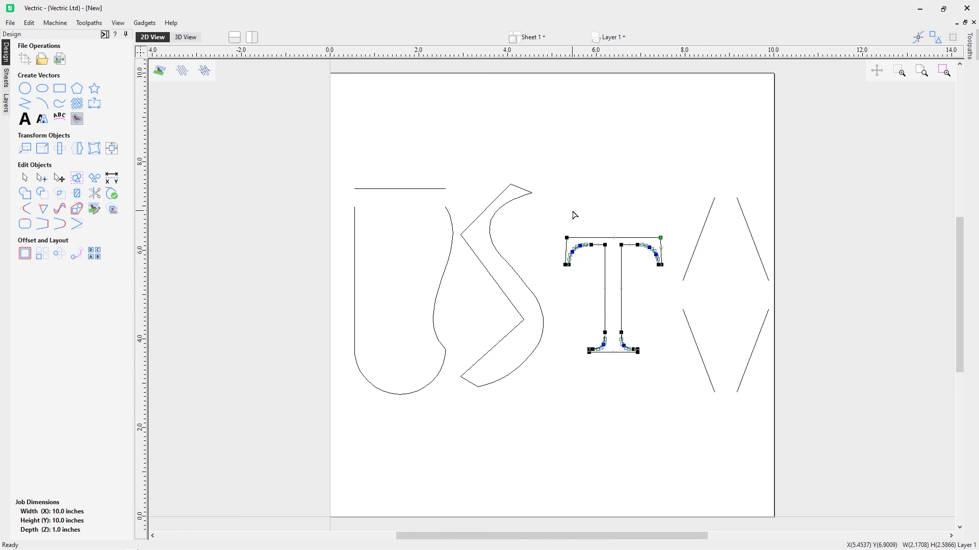
mouse_move(585, 242)
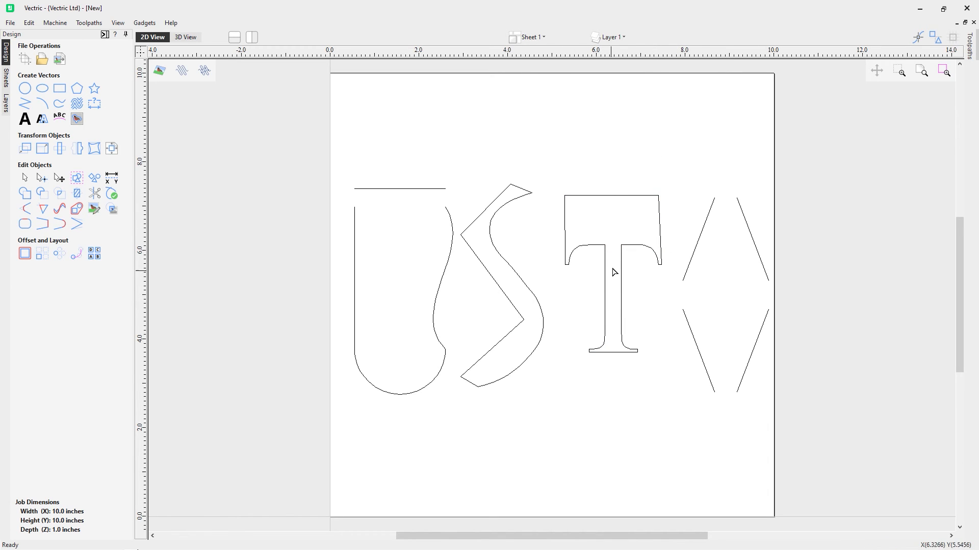
mouse_move(585, 277)
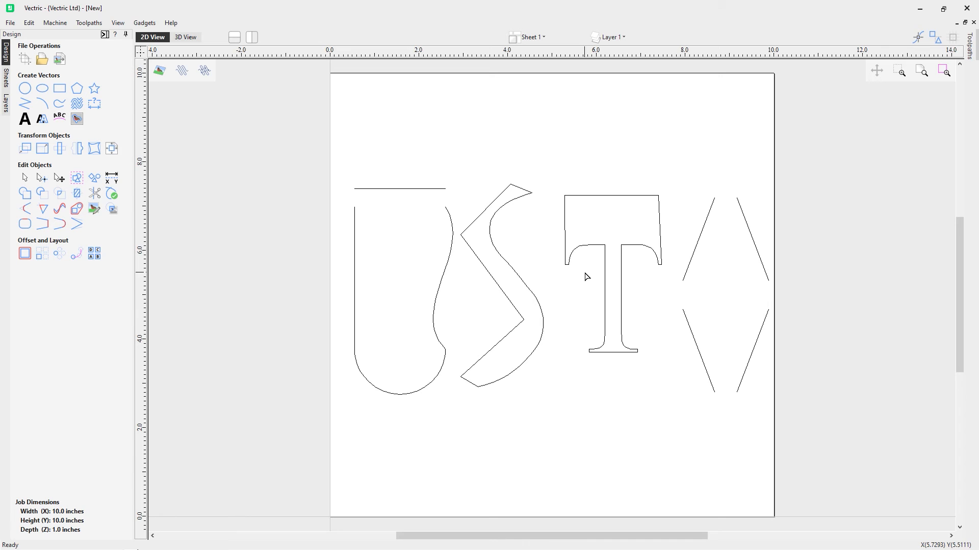
left_click(612, 275)
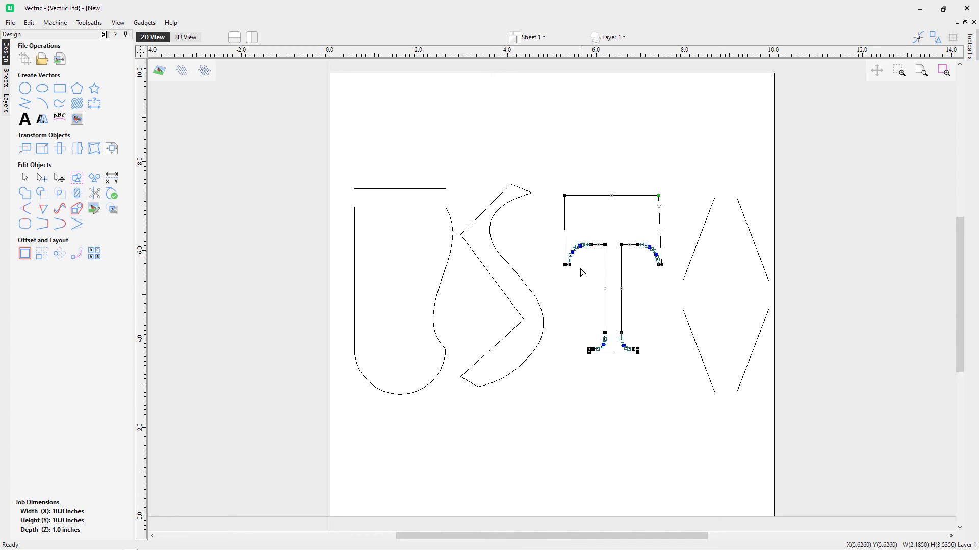
mouse_move(567, 322)
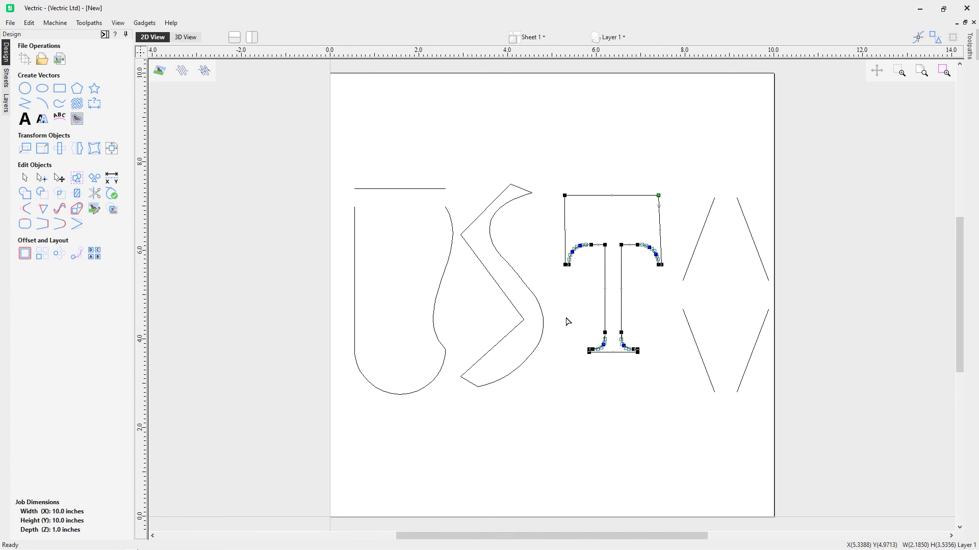
mouse_move(604, 256)
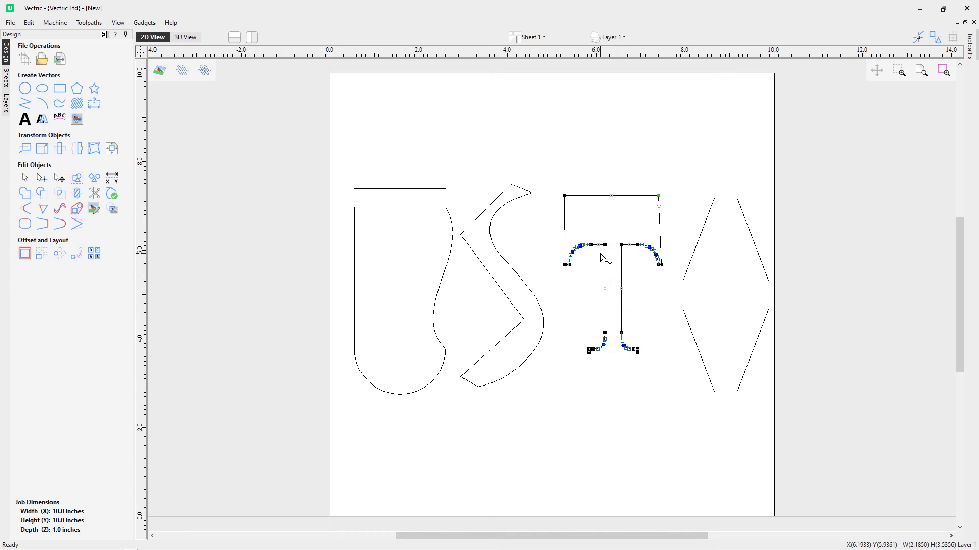
mouse_move(731, 259)
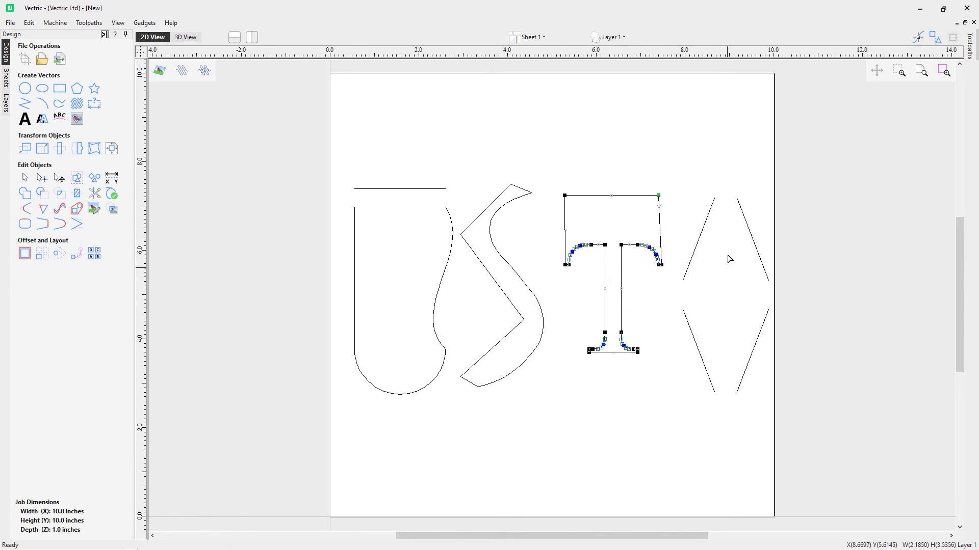
mouse_move(676, 286)
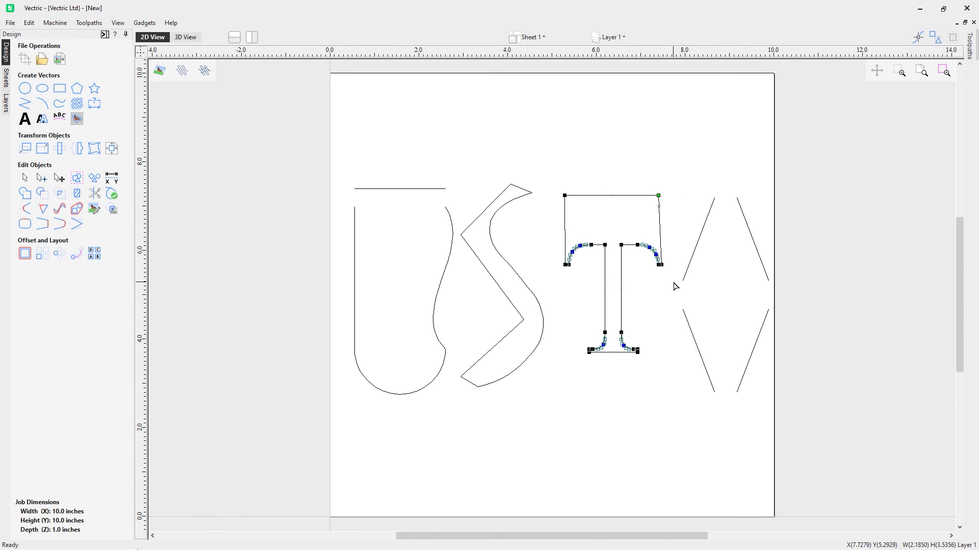
mouse_move(628, 279)
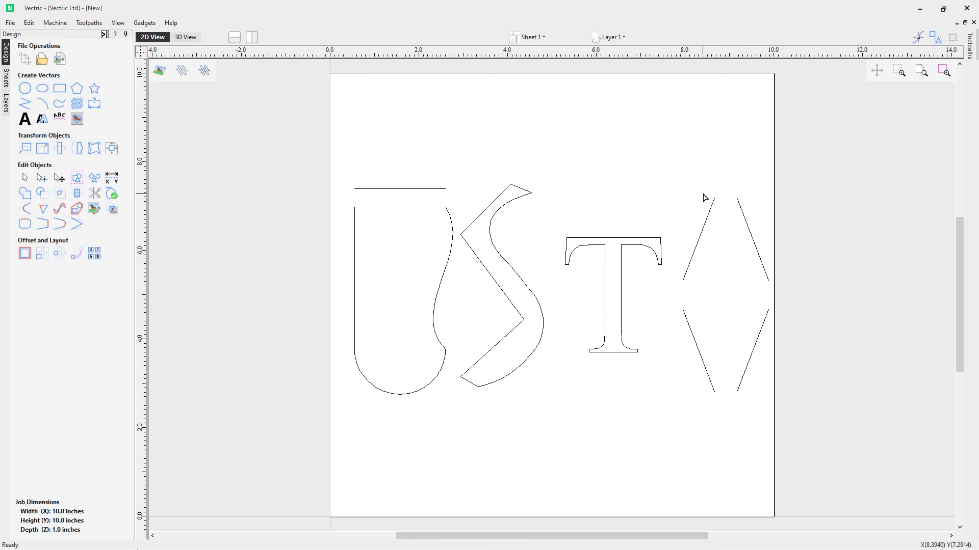
mouse_move(681, 217)
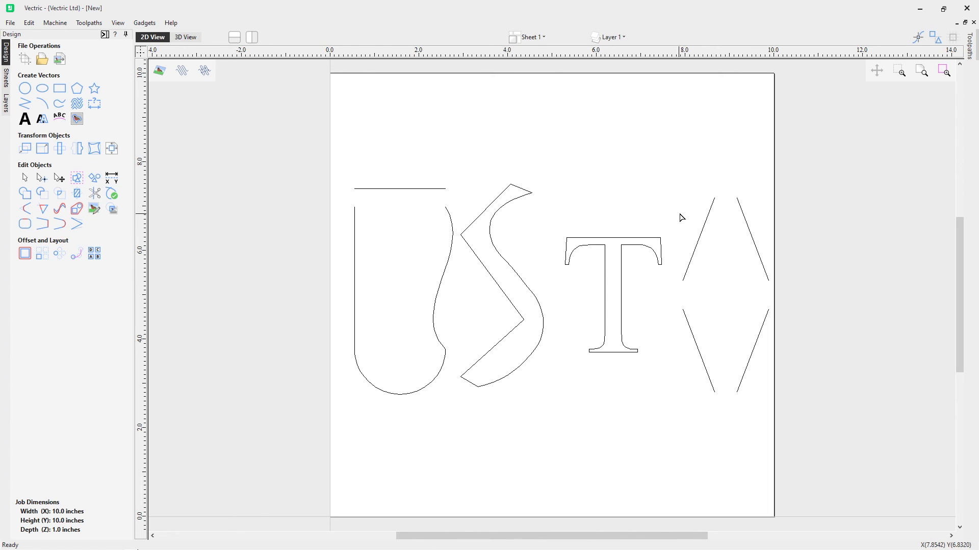
mouse_move(706, 225)
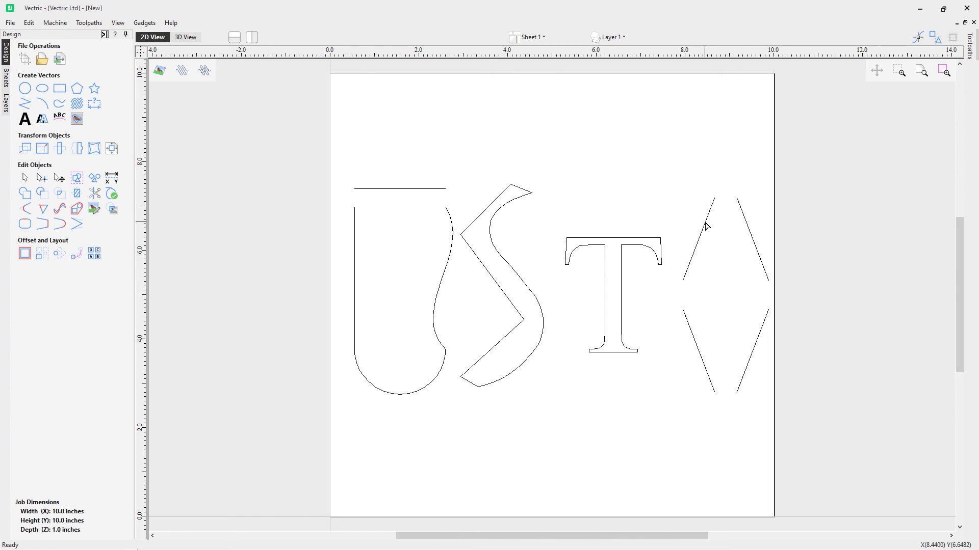
Step: Select the upper diamond lines, then add the lower diamond lines to the selection
left_click(706, 239)
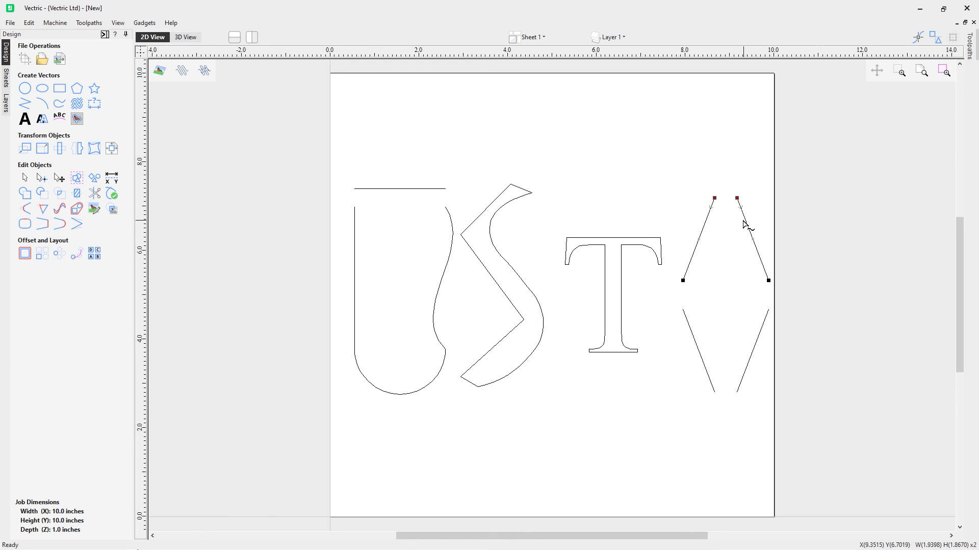
mouse_move(745, 223)
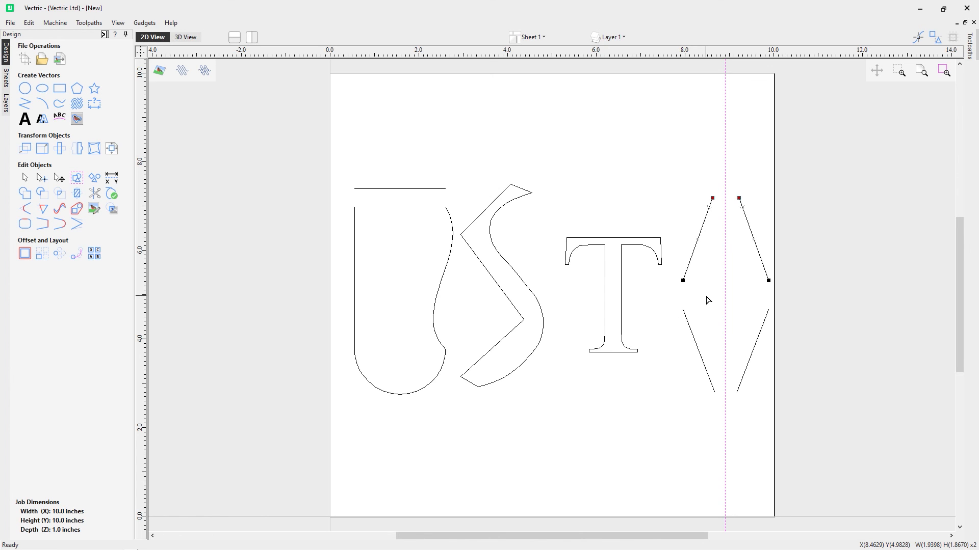
left_click(706, 298)
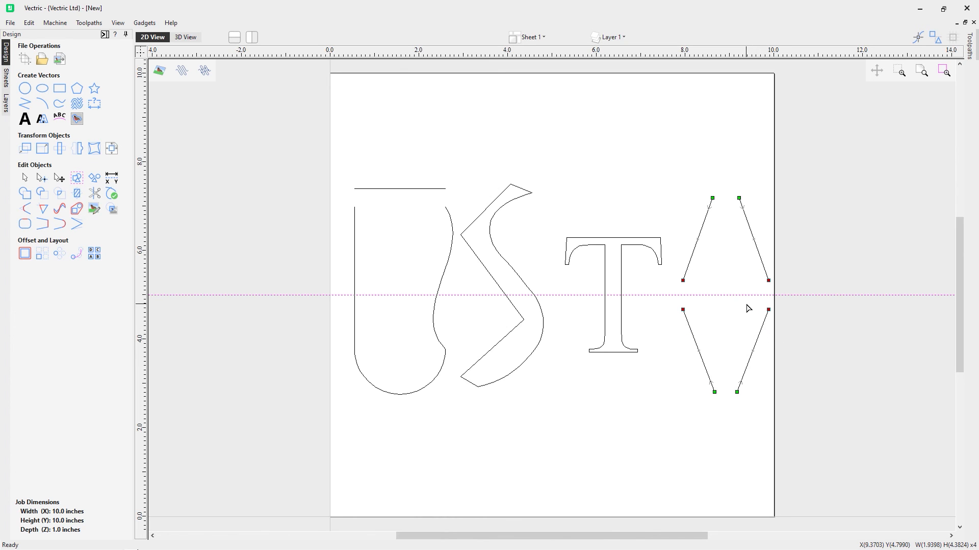
mouse_move(697, 293)
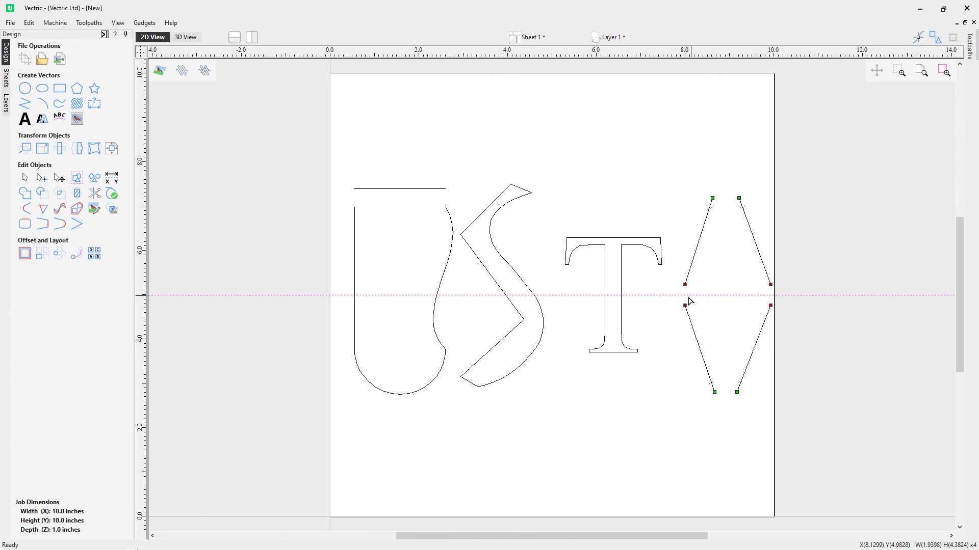
mouse_move(665, 406)
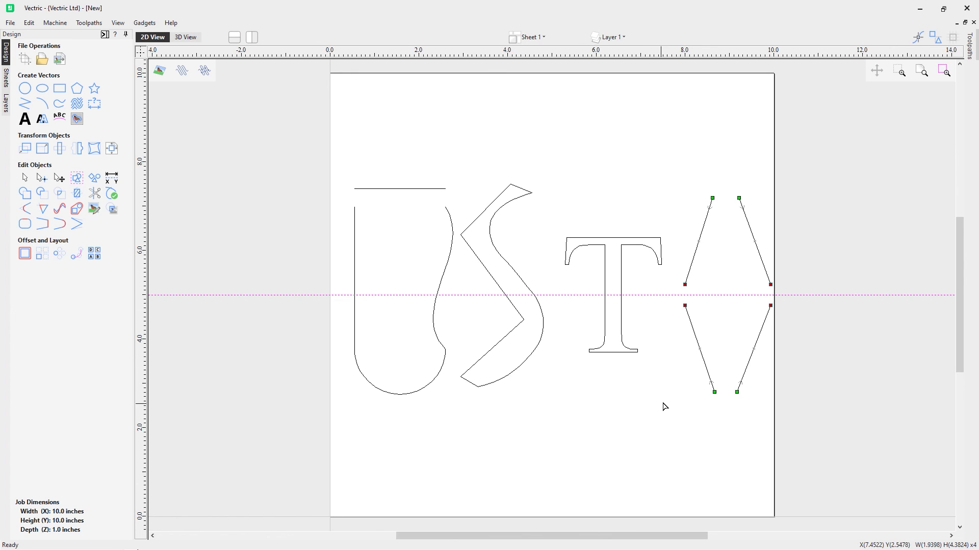
left_click(671, 394)
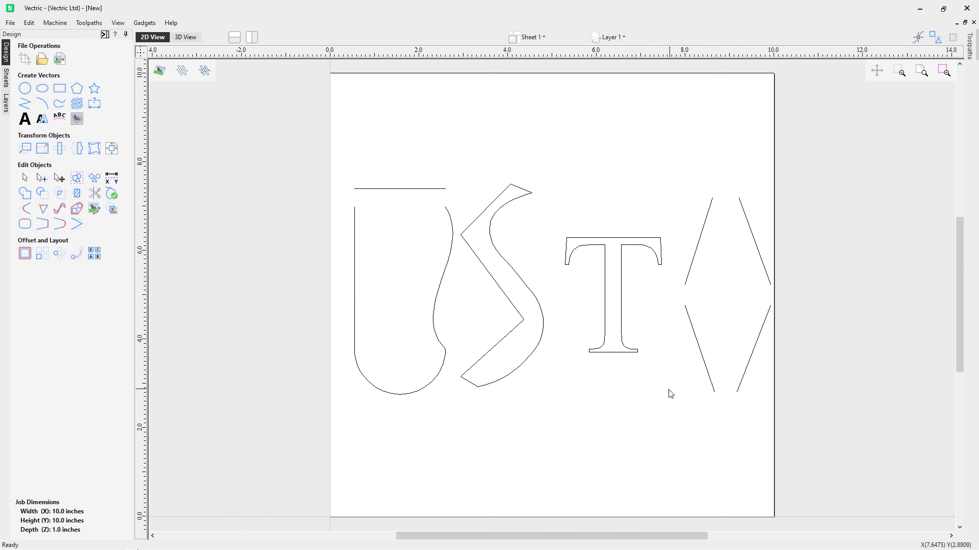
mouse_move(483, 219)
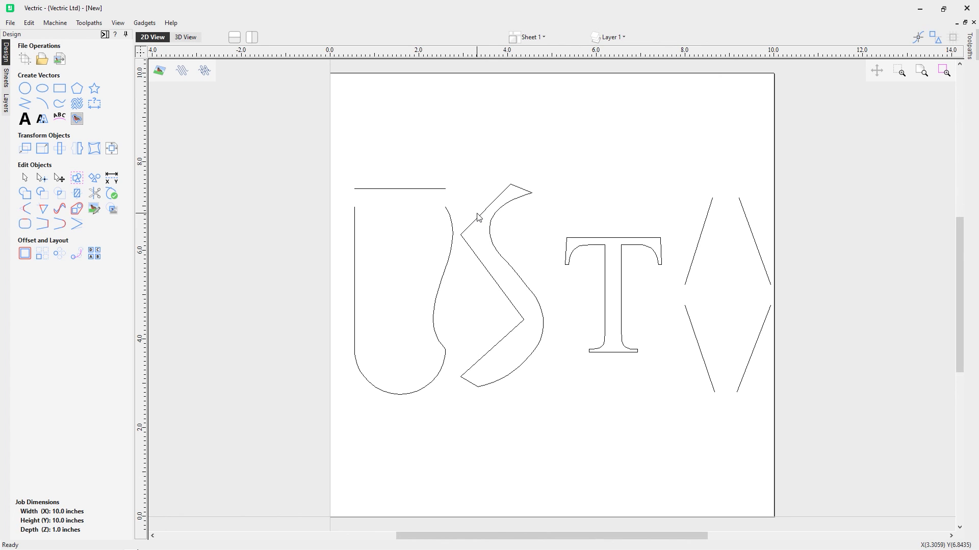
mouse_move(478, 217)
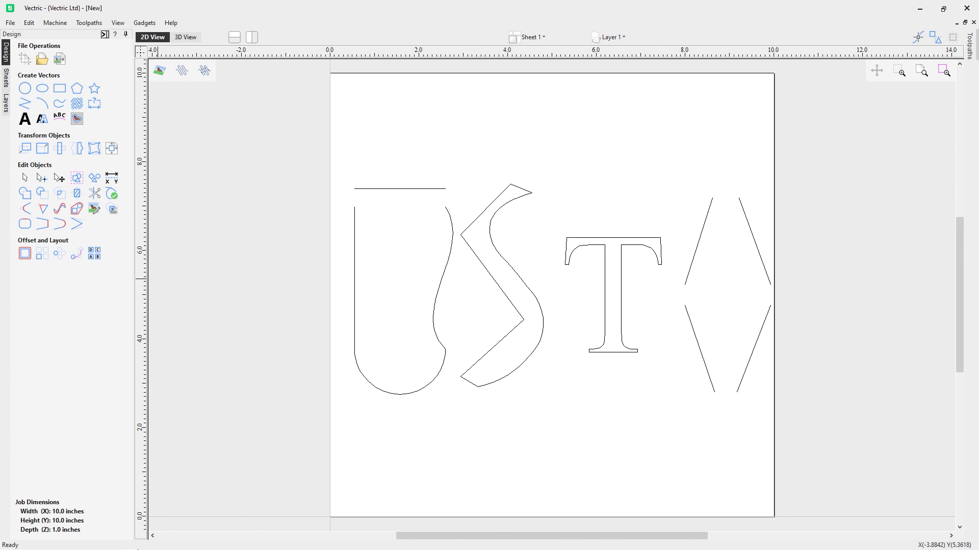